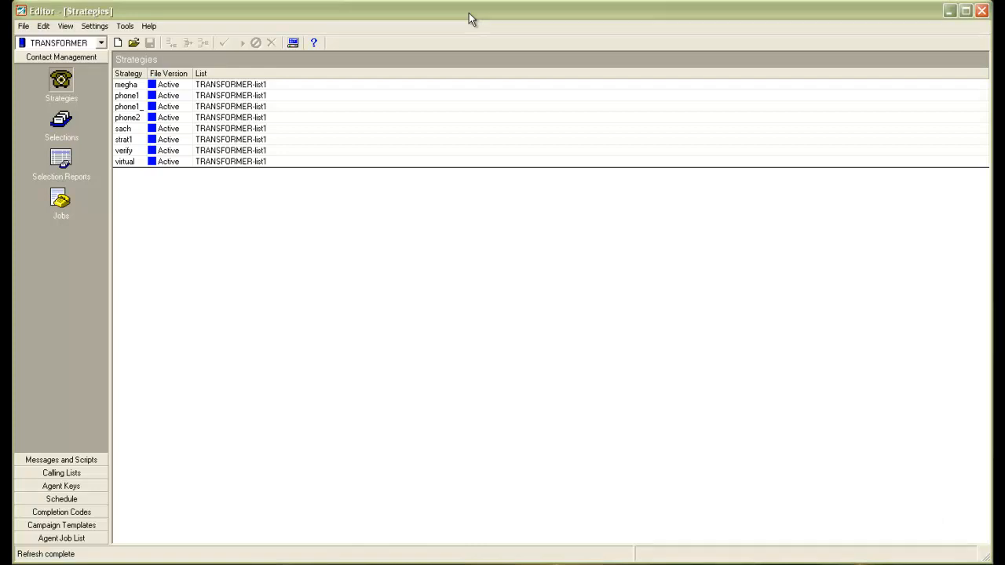
mouse_move(207, 353)
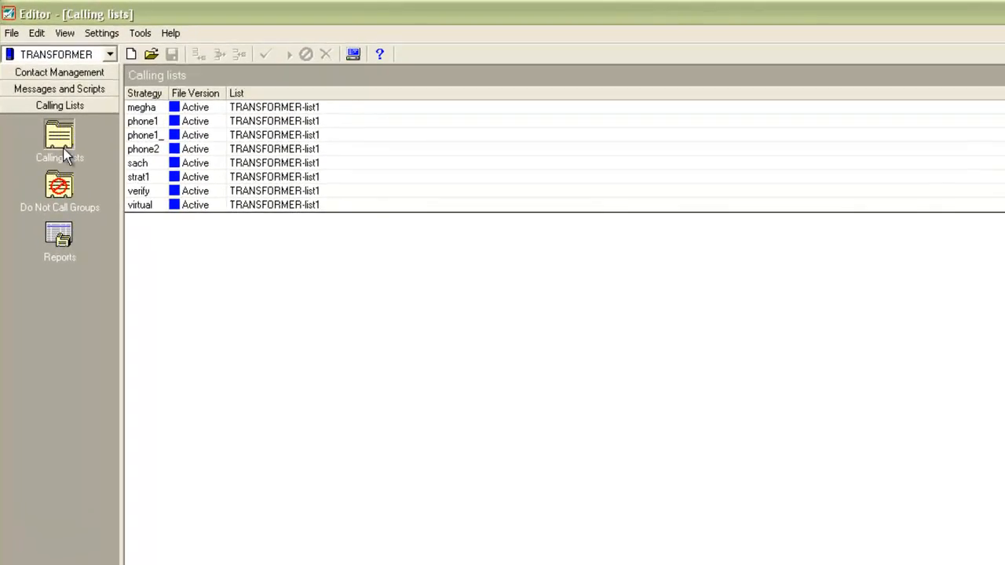
Show all calling lists, including list10, in the Calling Lists section.
left_click(60, 141)
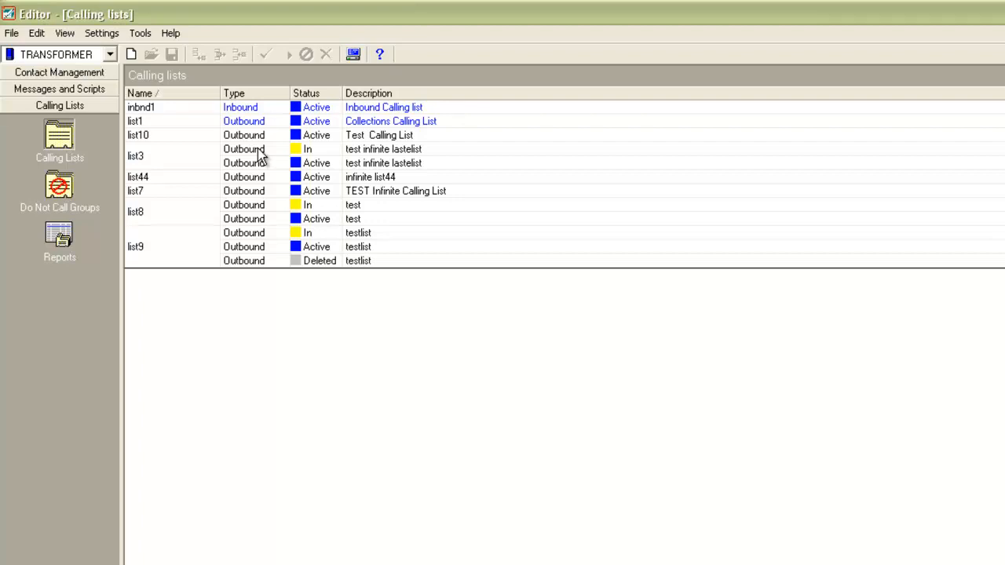
mouse_move(253, 149)
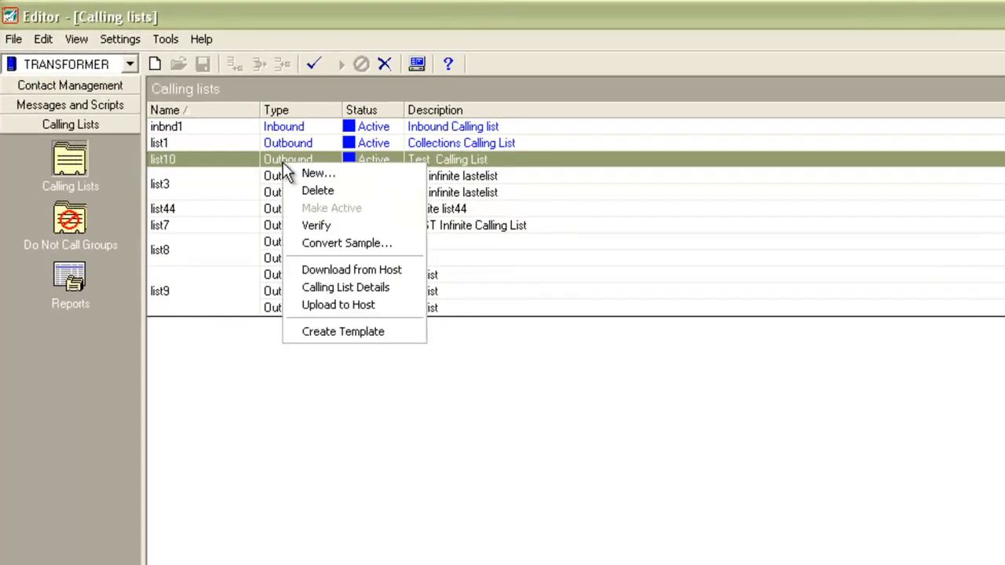
mouse_move(345, 288)
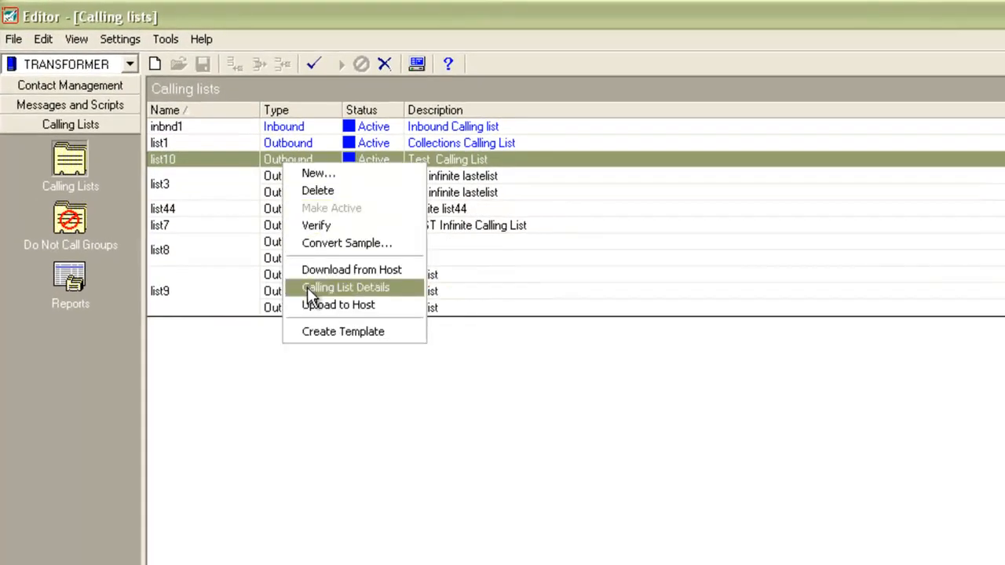
Enable Infinite Job on the Features tab of list10's Calling List Details.
left_click(345, 288)
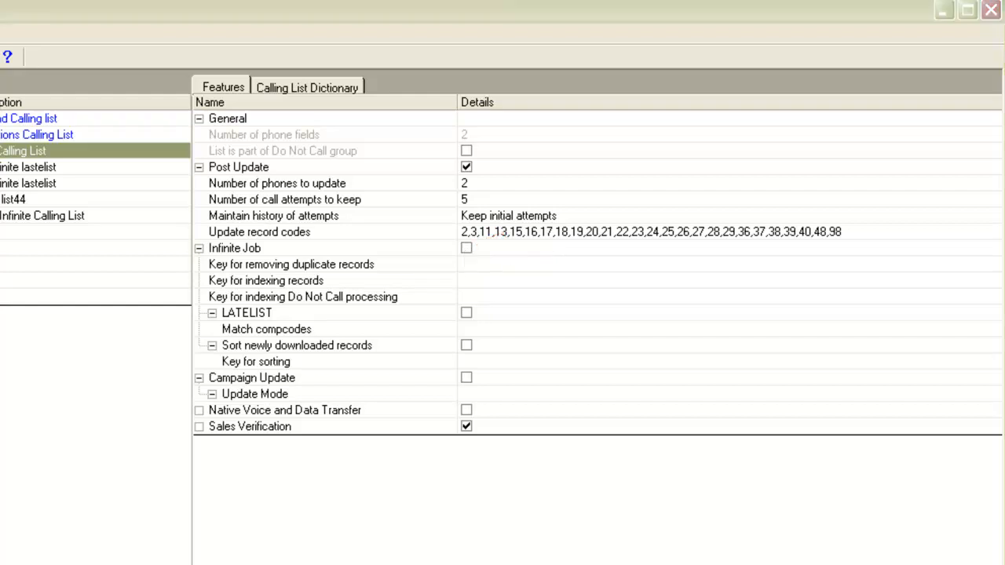
mouse_move(510, 404)
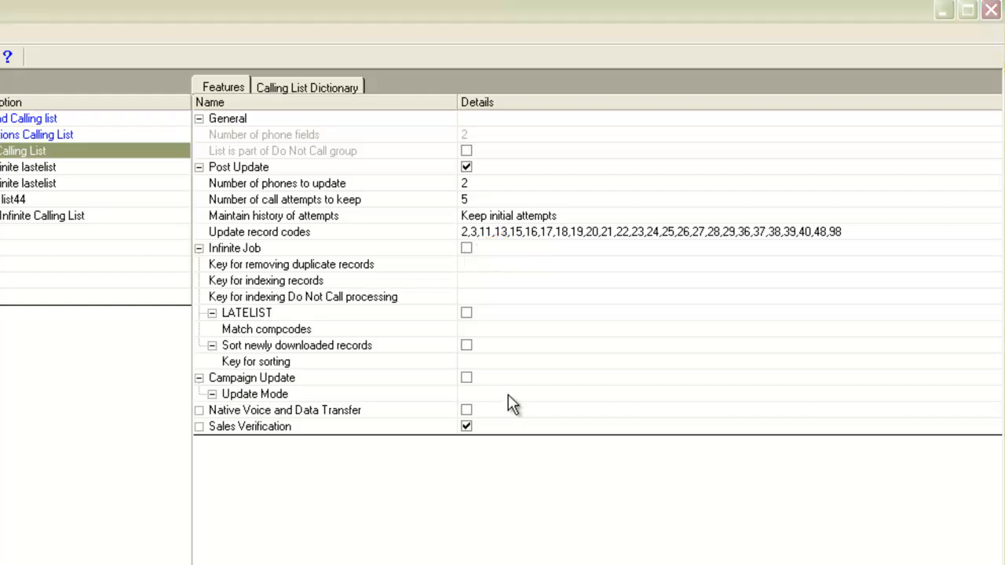
mouse_move(467, 259)
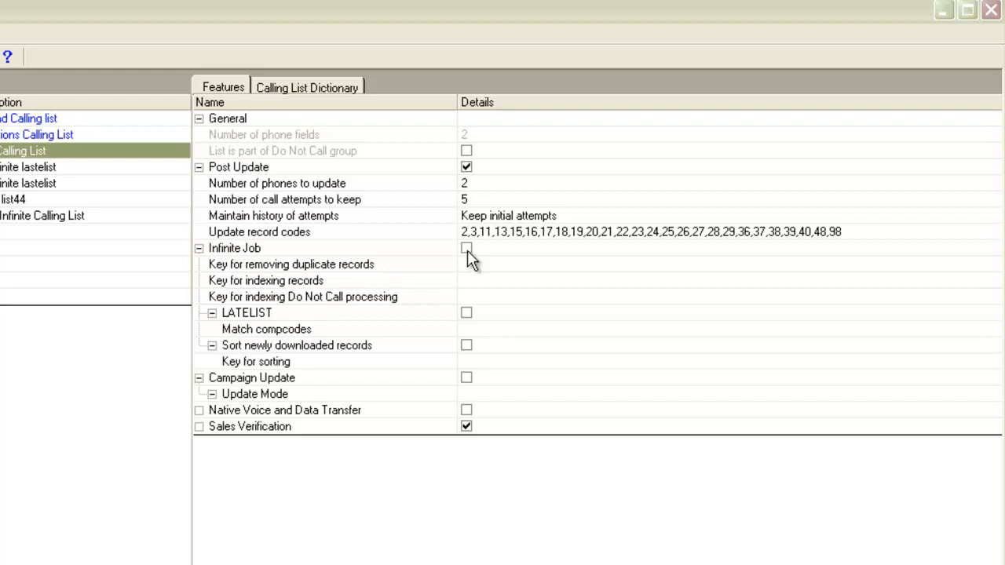
left_click(466, 248)
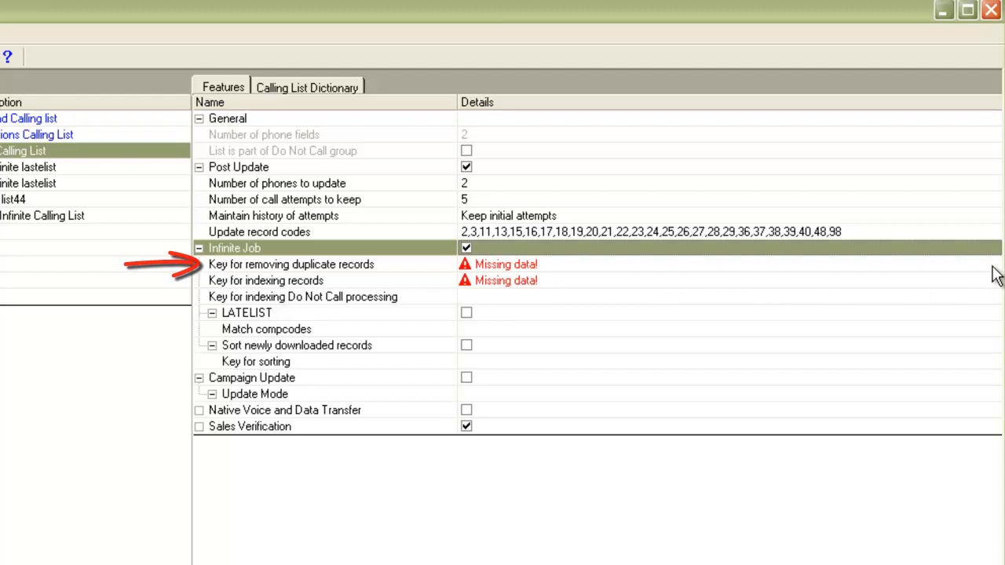
Set ACCTNUM as the duplicate-removal, record indexing and Do Not Call indexing keys.
left_click(994, 265)
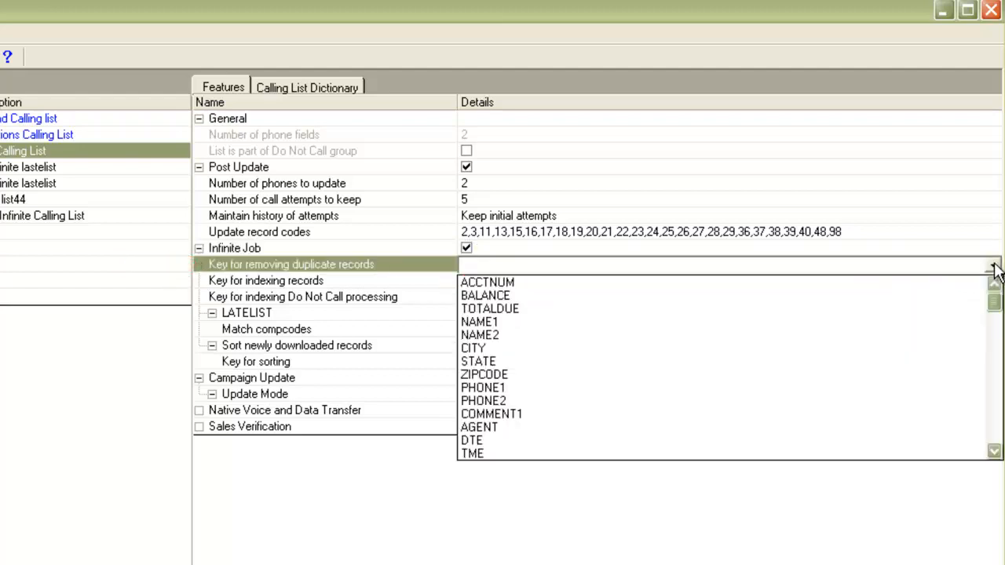
left_click(486, 282)
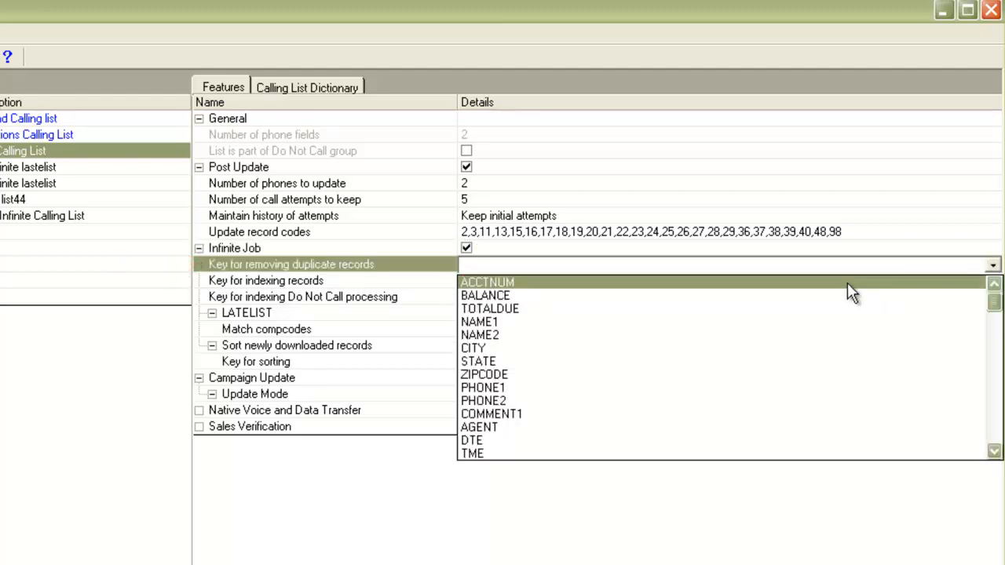
left_click(486, 282)
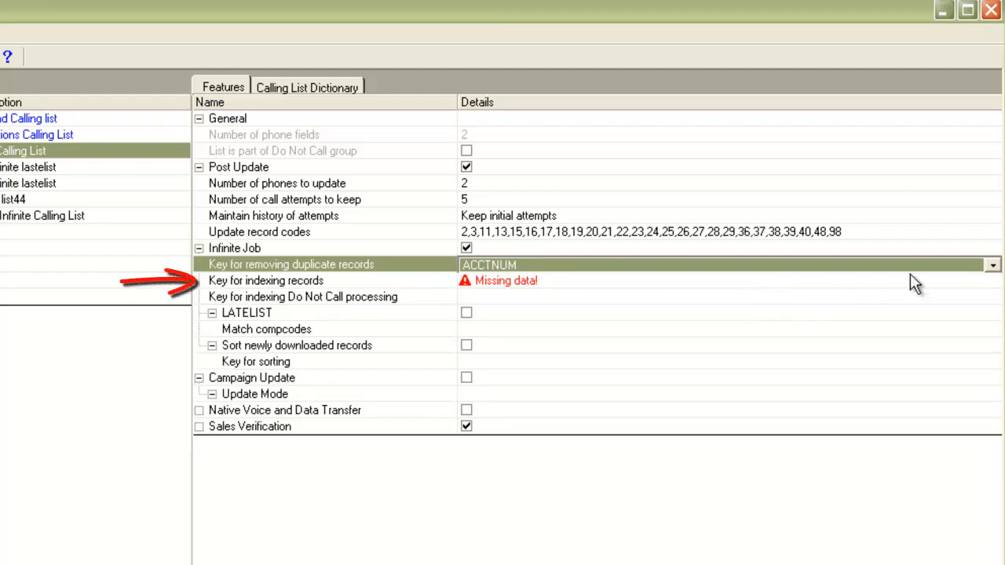
left_click(991, 280)
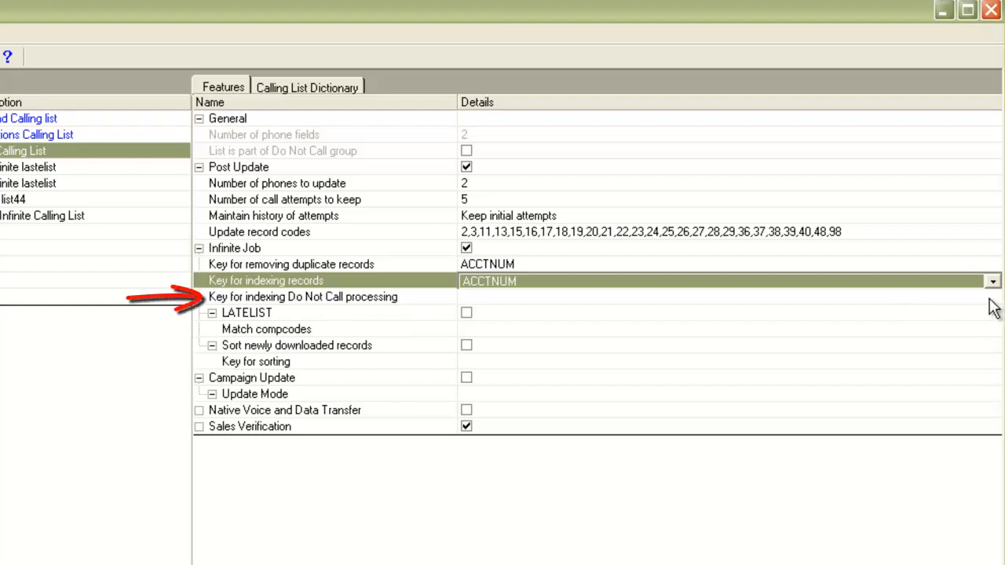
left_click(992, 296)
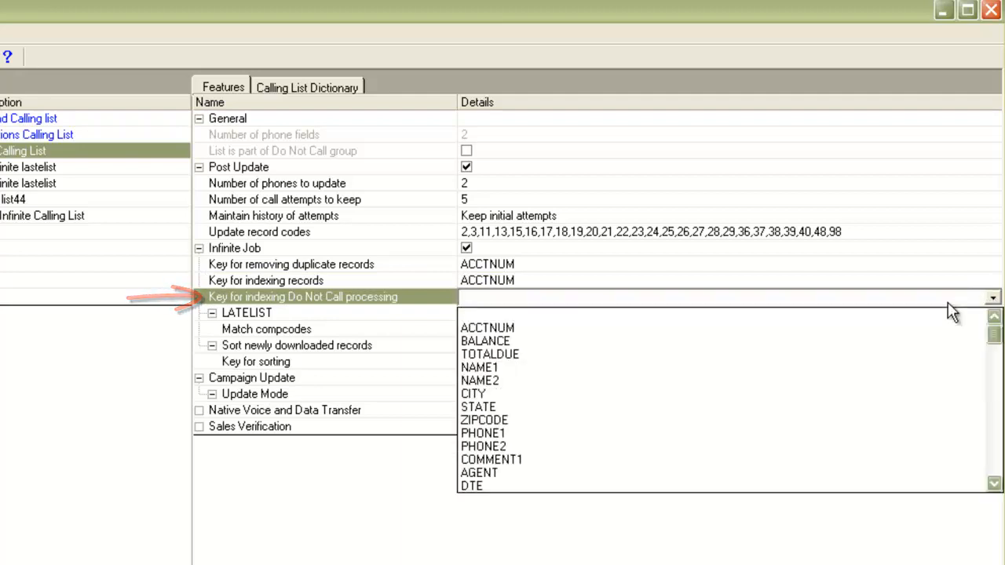
left_click(487, 328)
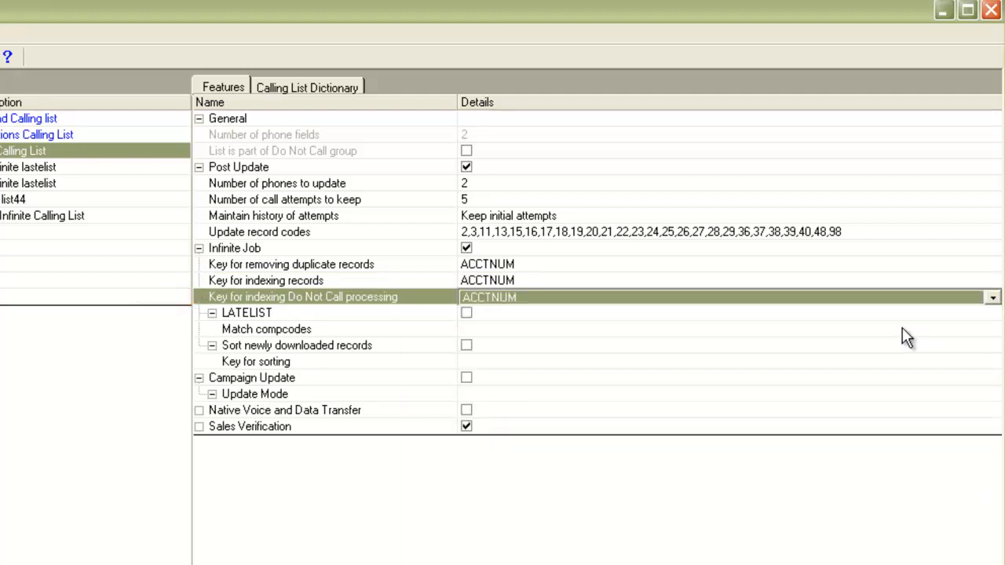
left_click(246, 312)
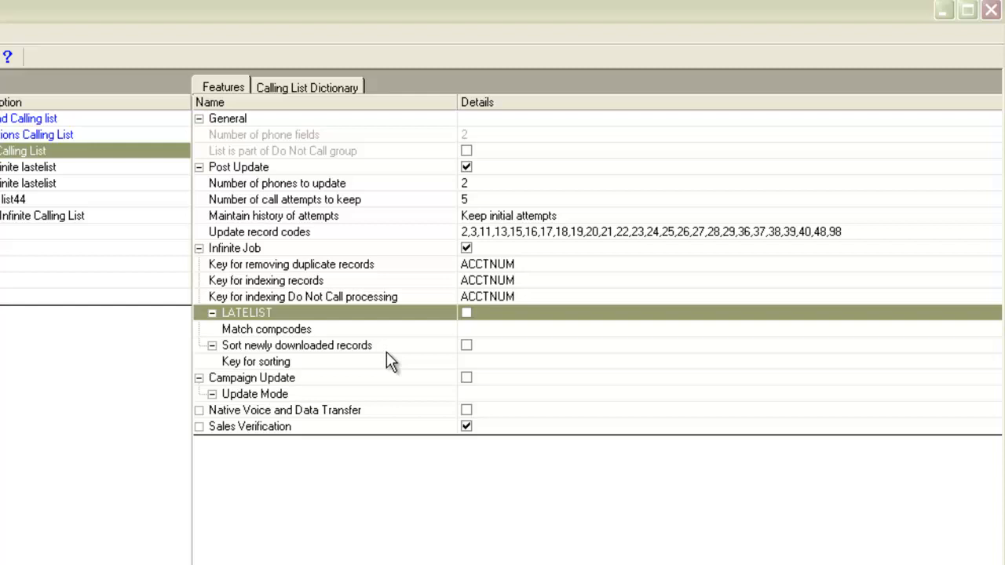
mouse_move(467, 353)
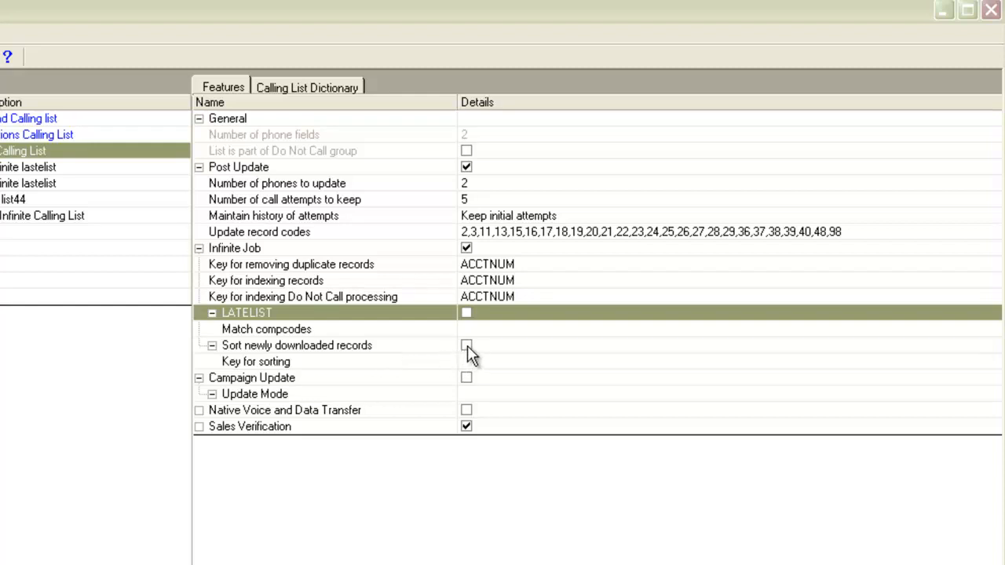
Turn on sorting of newly downloaded records with BALANCE as the sort key.
left_click(466, 345)
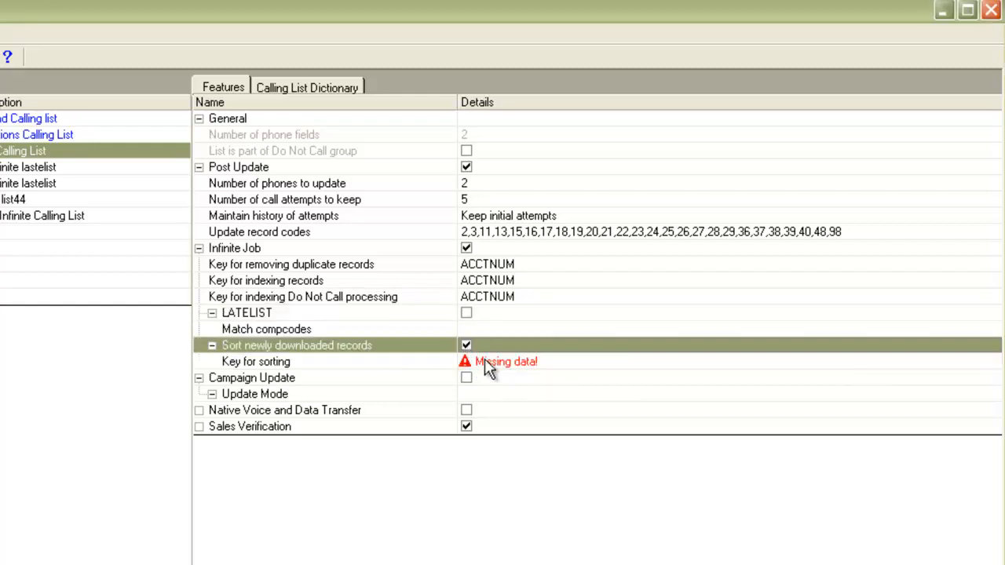
mouse_move(995, 370)
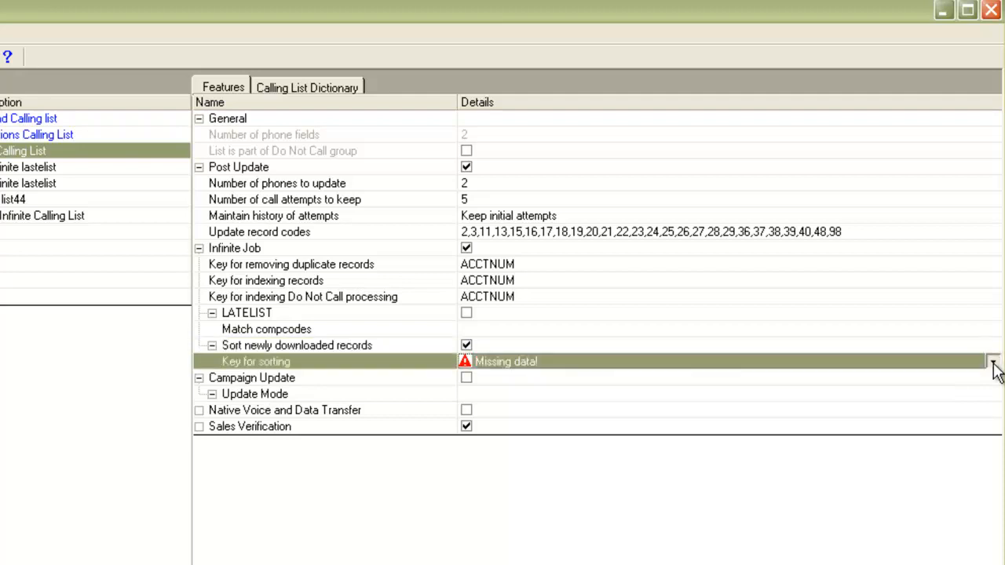
left_click(992, 361)
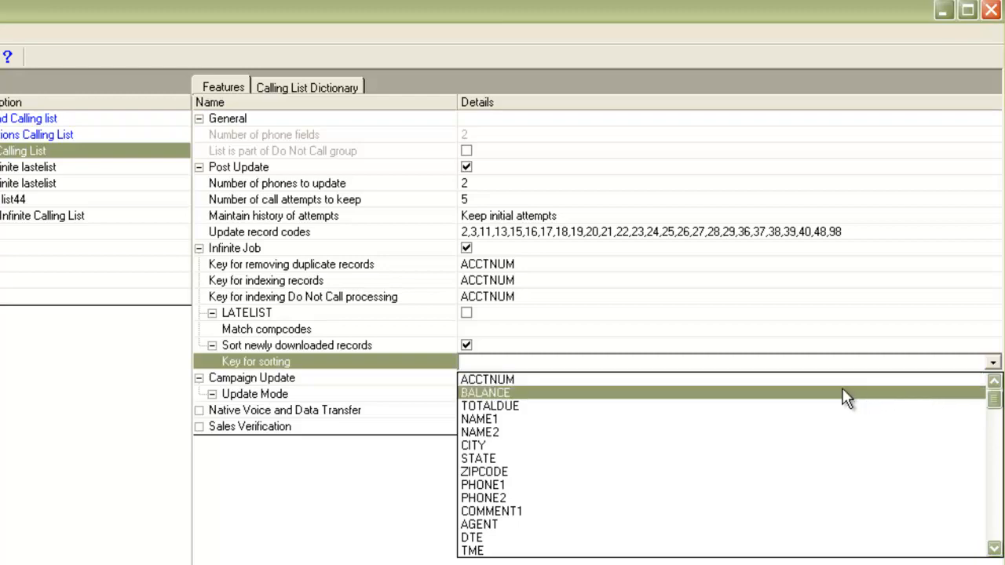
left_click(484, 391)
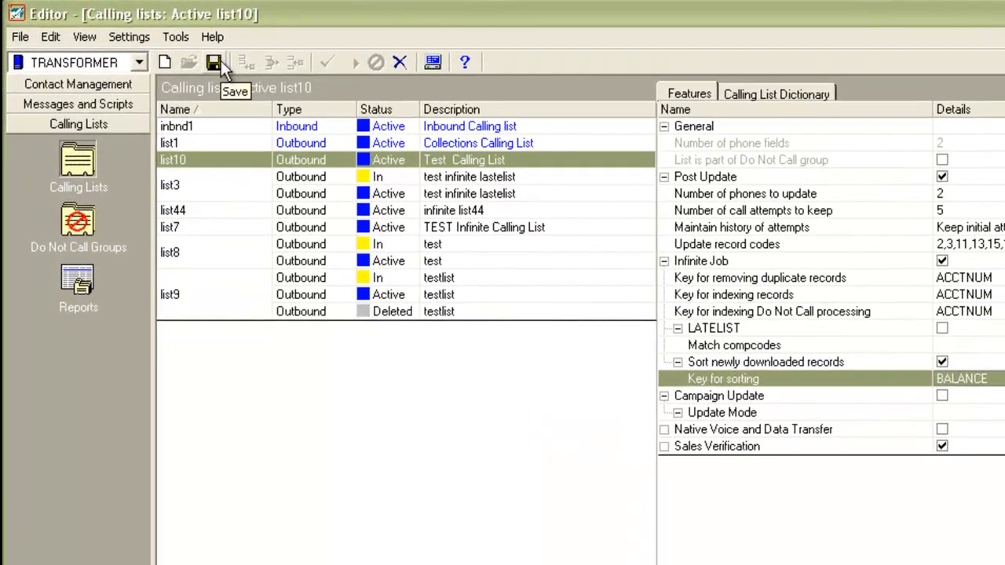
Save list10 as a Pending version, dismissing the active-version warning.
left_click(213, 62)
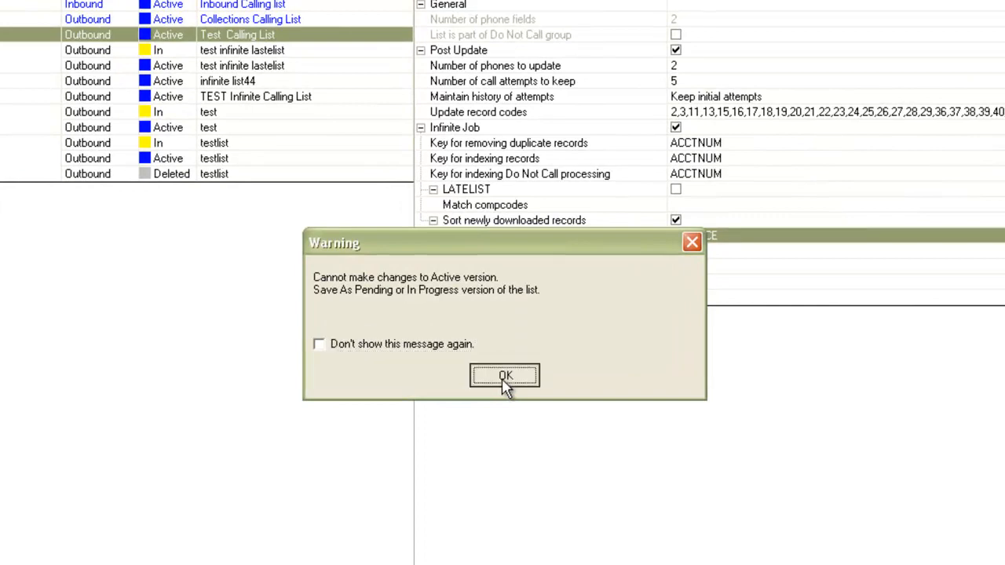
left_click(503, 375)
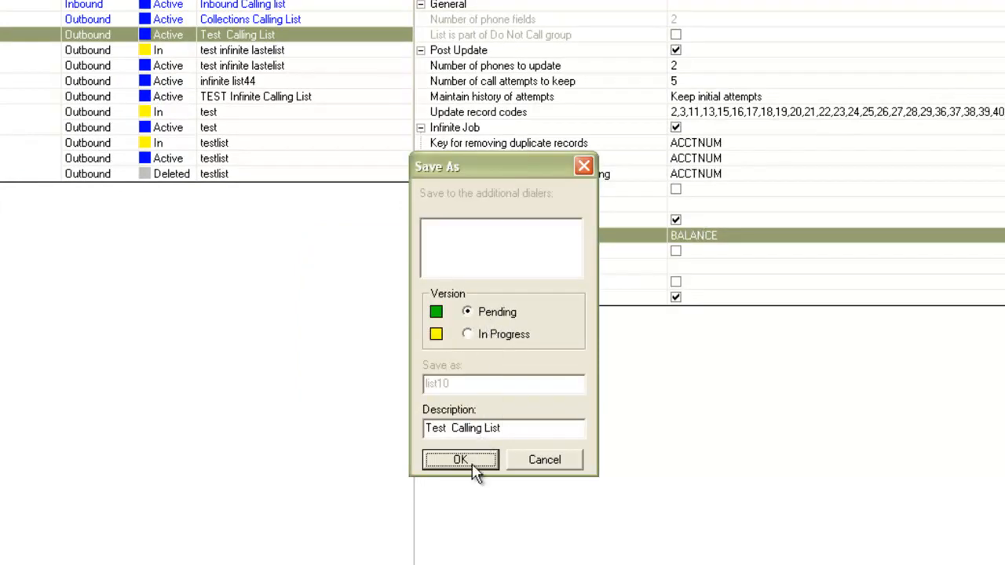
left_click(460, 459)
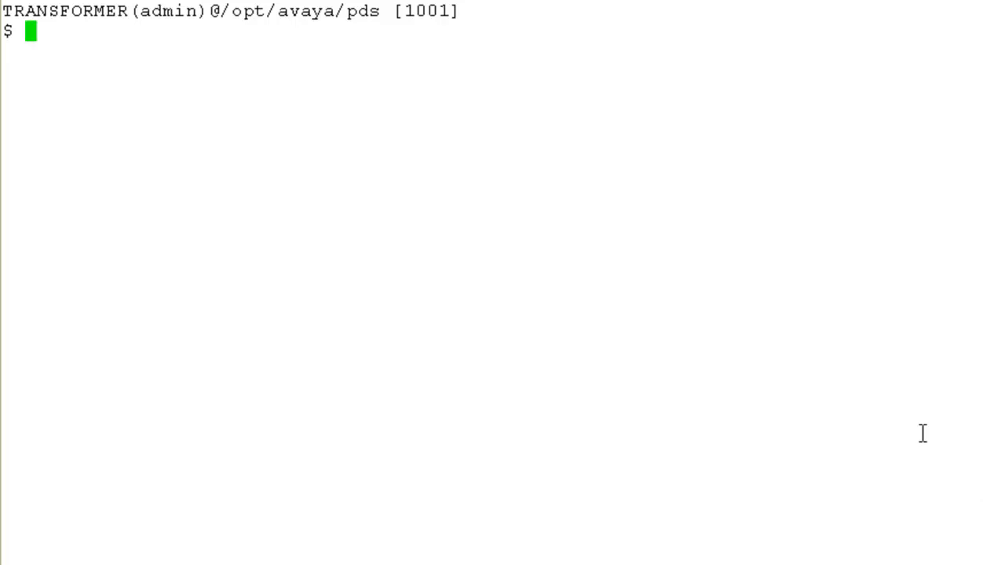
List the staged listcfg/list10.app files and cat list10.dnld to view ISINFINITE and INF_PREP.
type("cd")
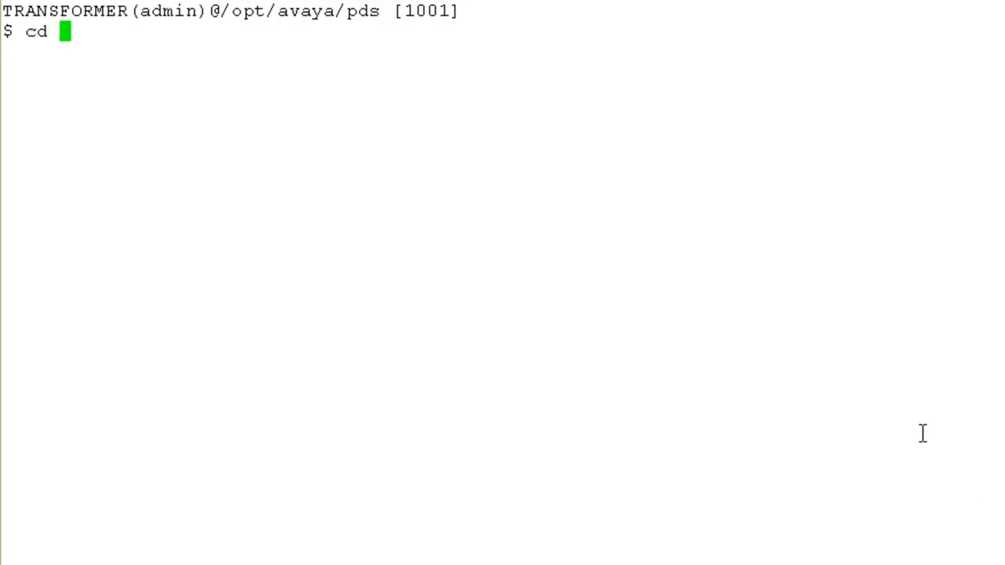
type("staging")
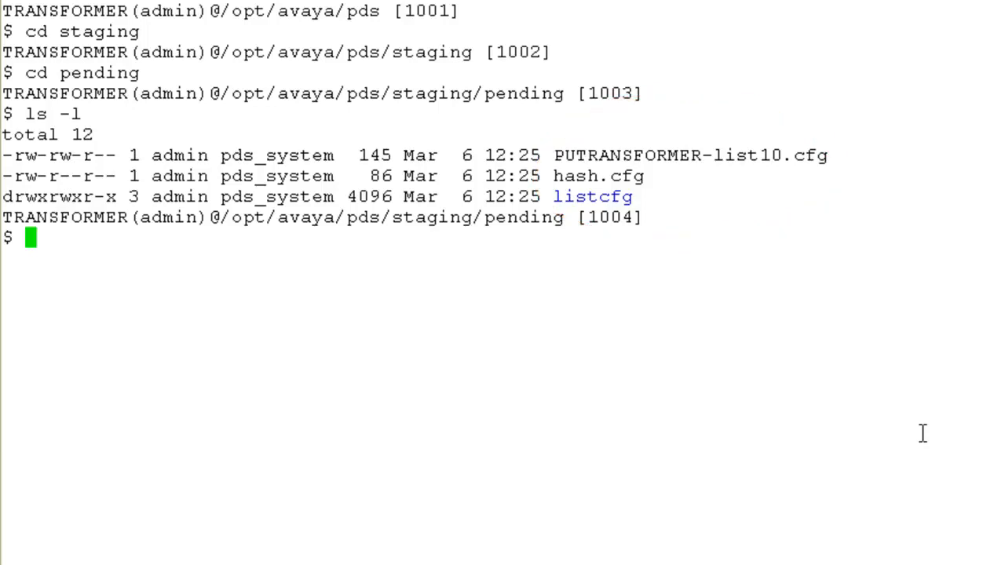
type("cd list")
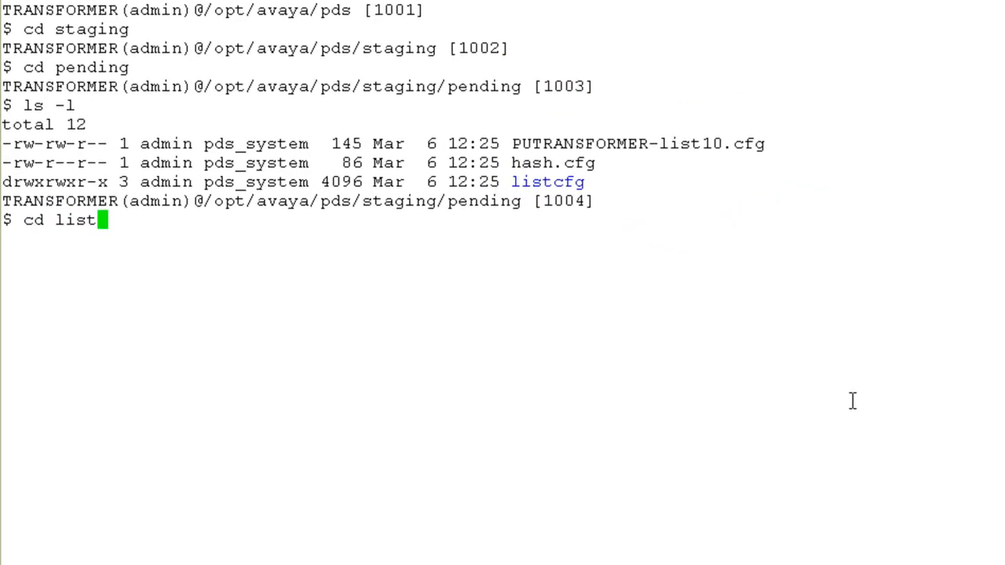
type("ls -l")
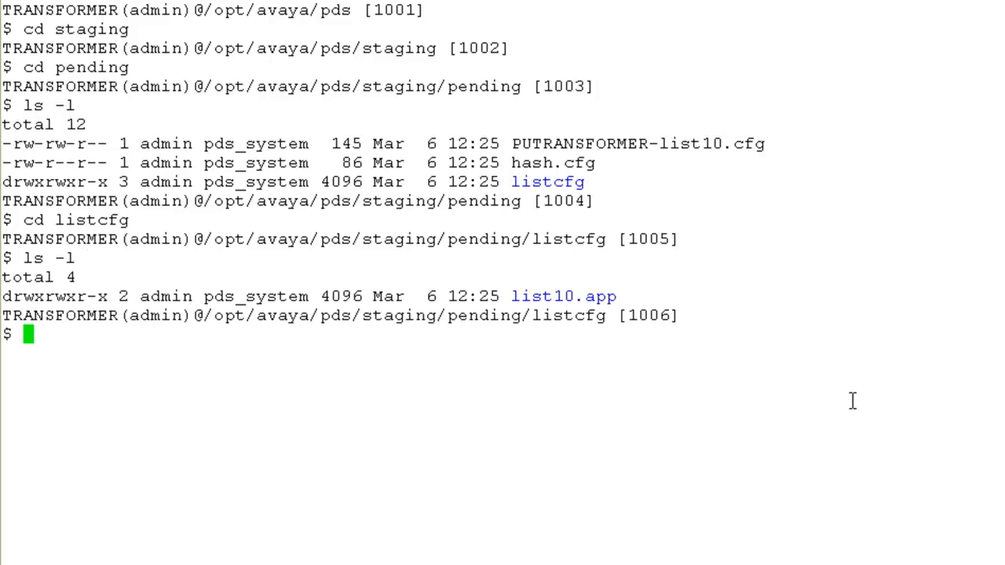
type("cd list10.app")
type("ll")
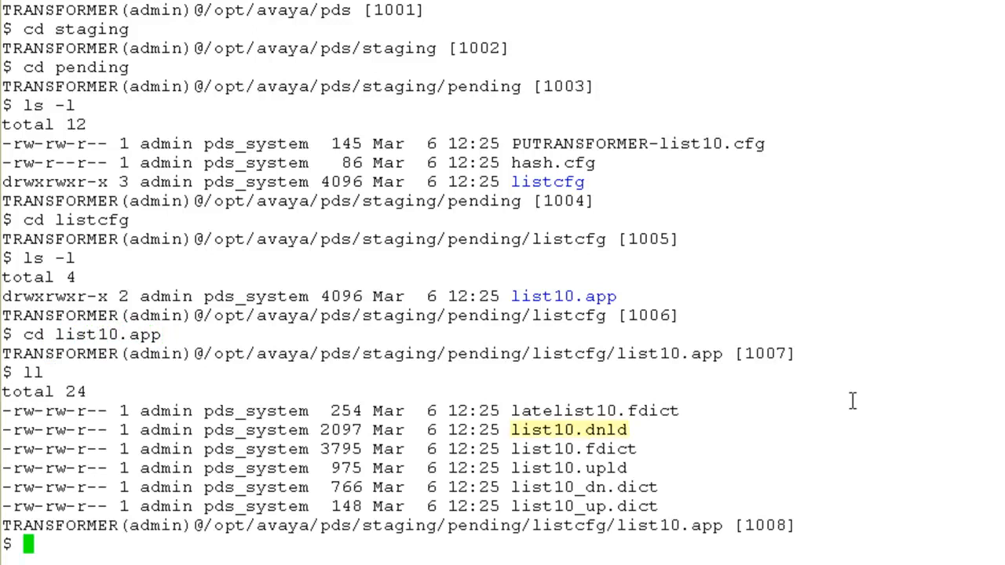
double_click(569, 429)
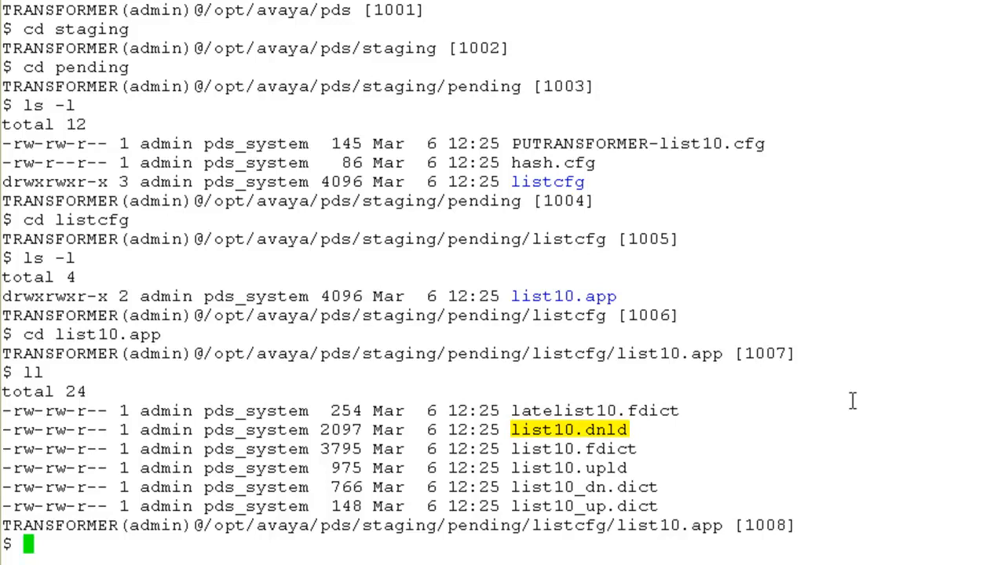
type("cat list")
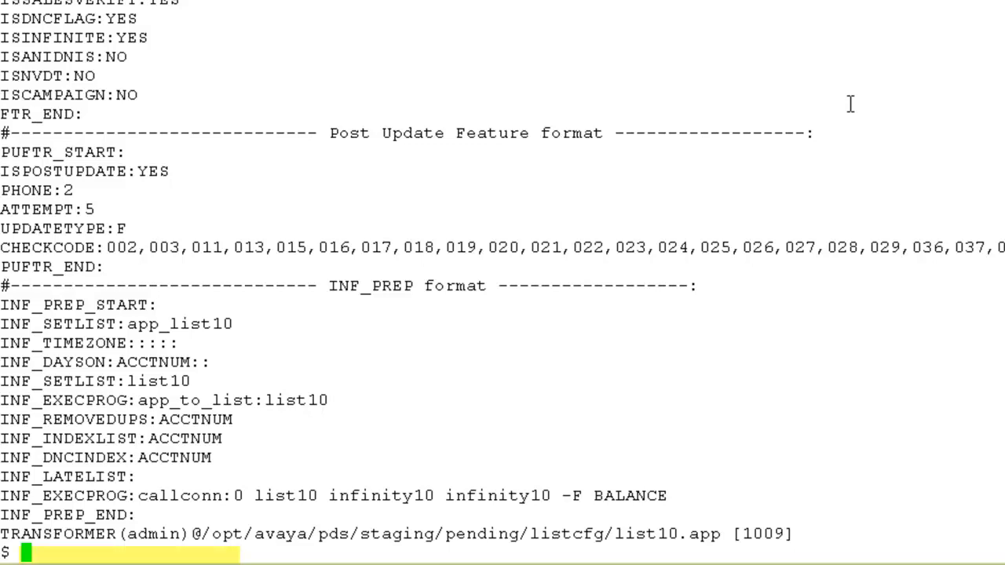
Run pending_to_active, then change into lists/app_list10.app and list its files.
type("pending_to")
type("go")
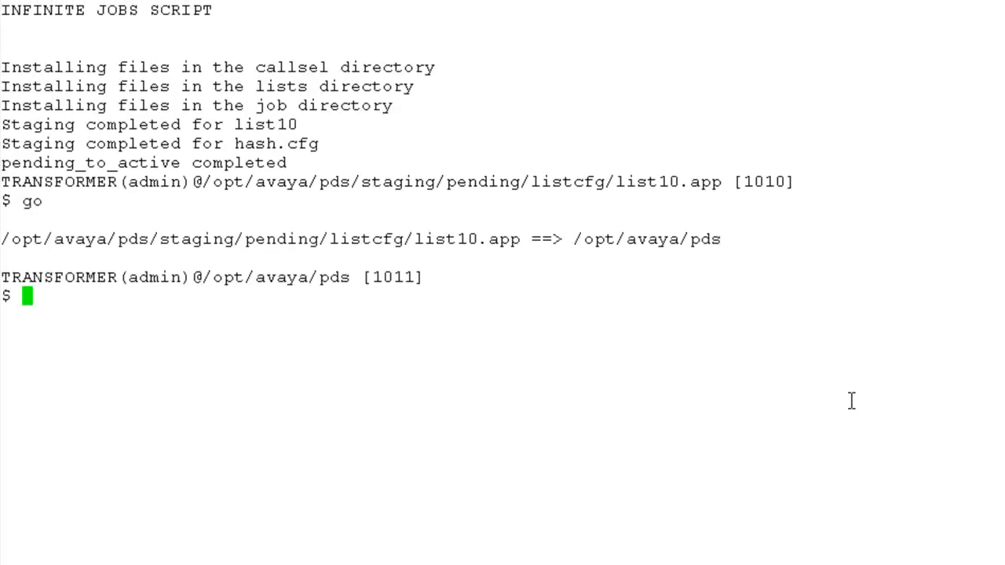
type("cd lists")
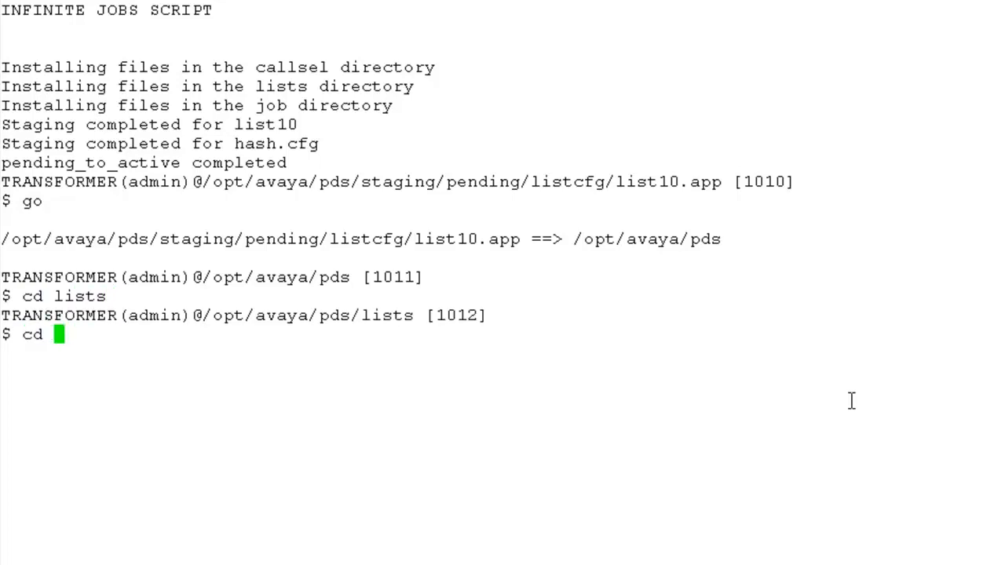
type("app")
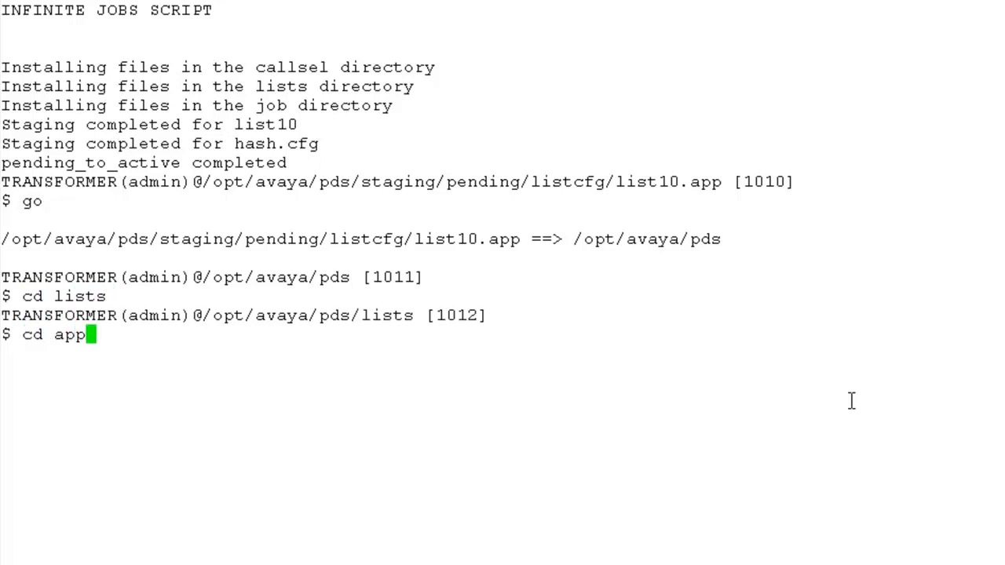
type("_list10.app")
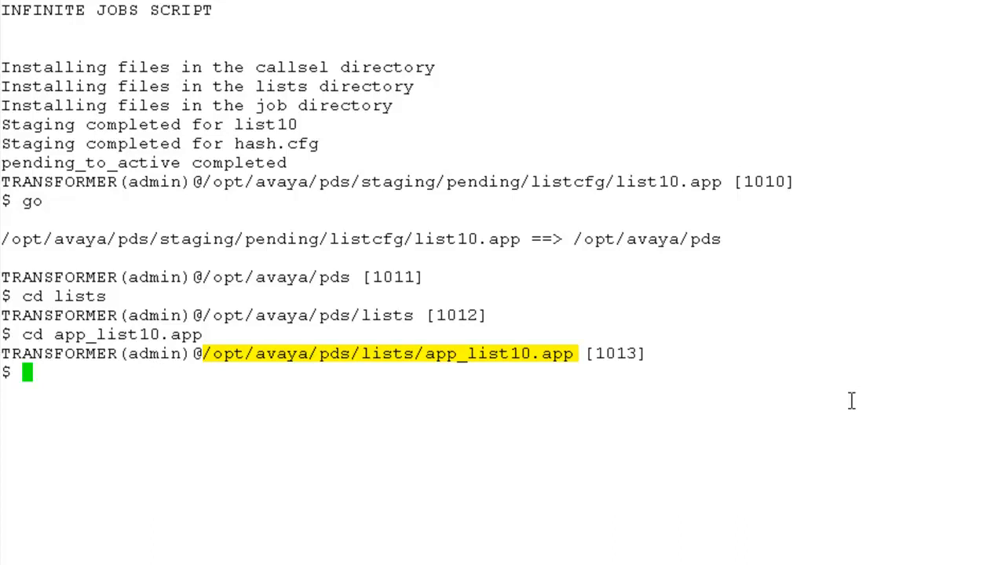
type("ls -")
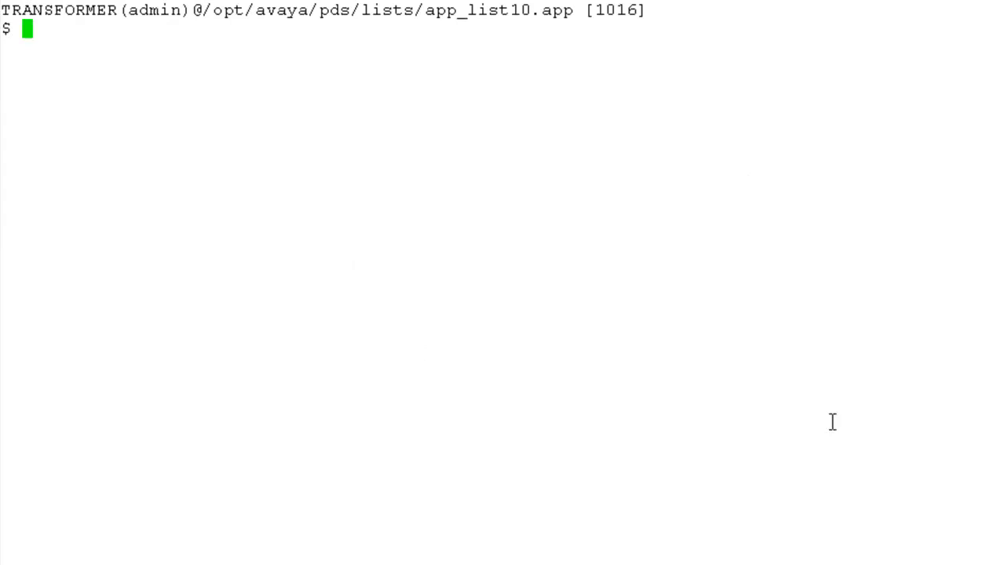
Confirm infinity10.job exists in the job directory, check the date, and go to callsel.
type("go job")
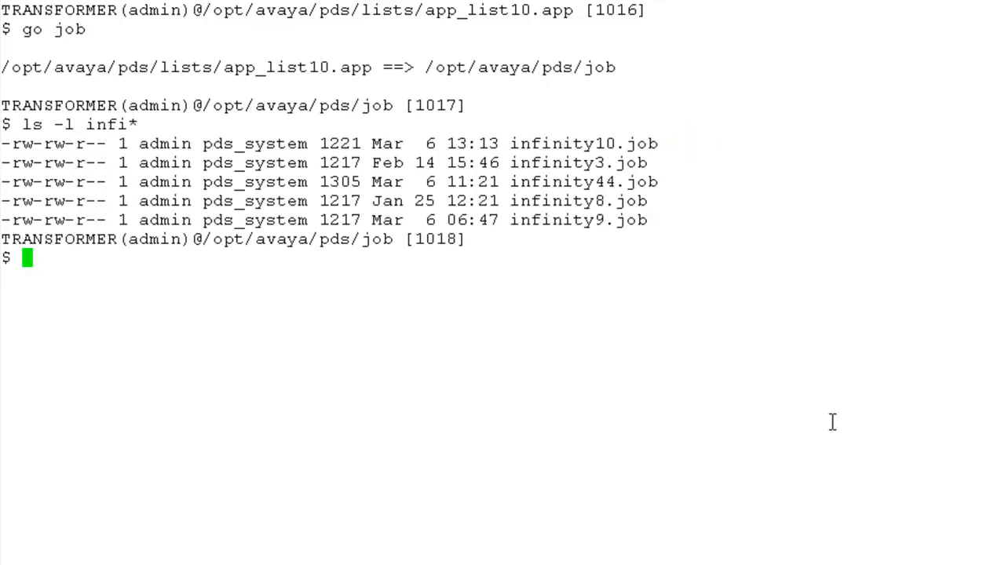
type("date")
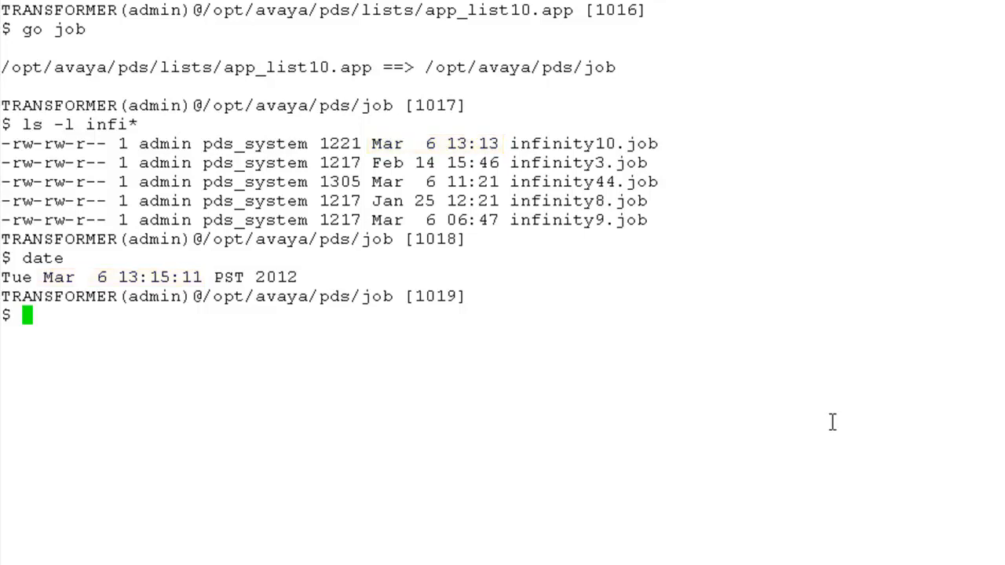
type("go callsel")
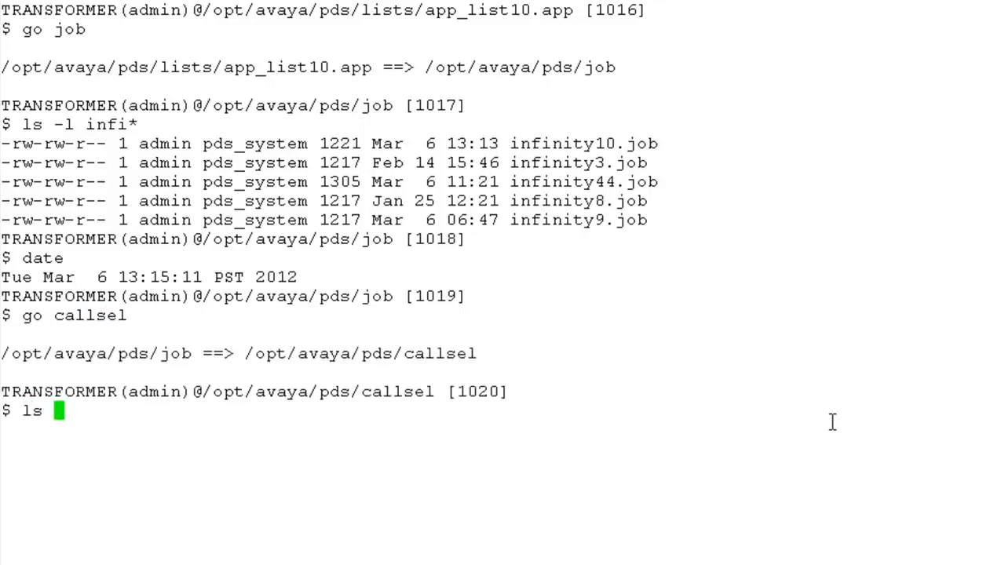
type("-l infi")
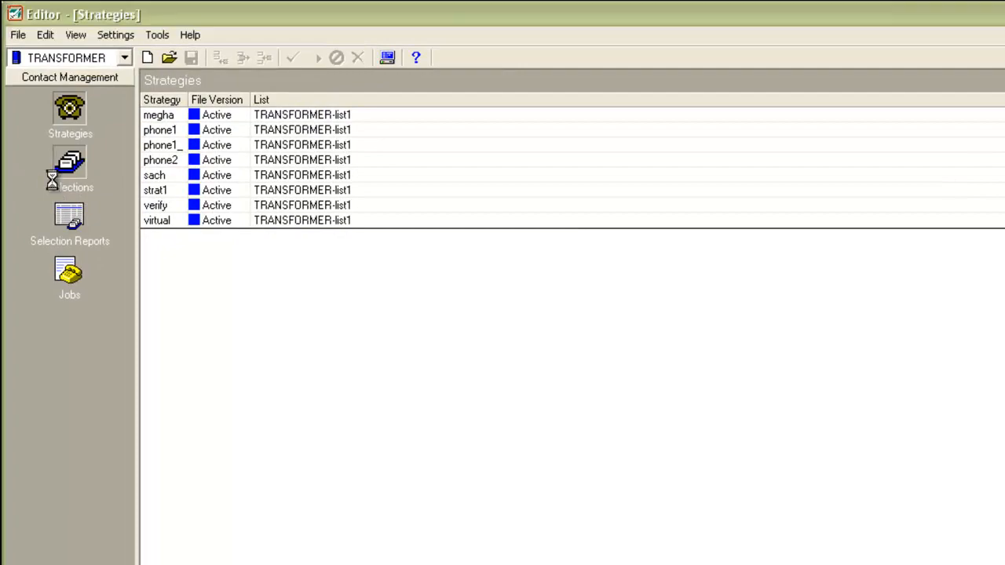
Open the Selections list and the infinity10 selection for TRANSFORMER-list10.
left_click(69, 169)
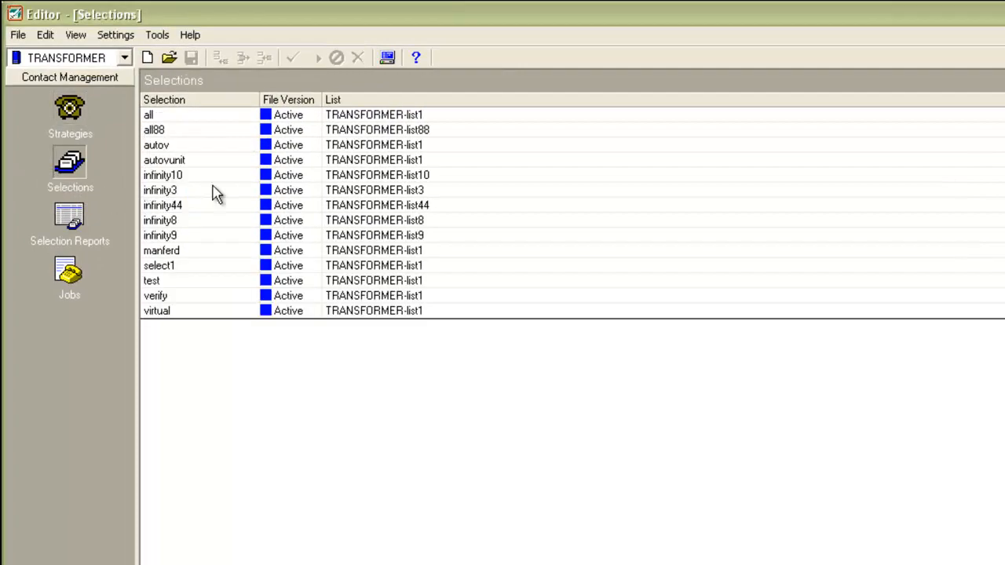
double_click(162, 175)
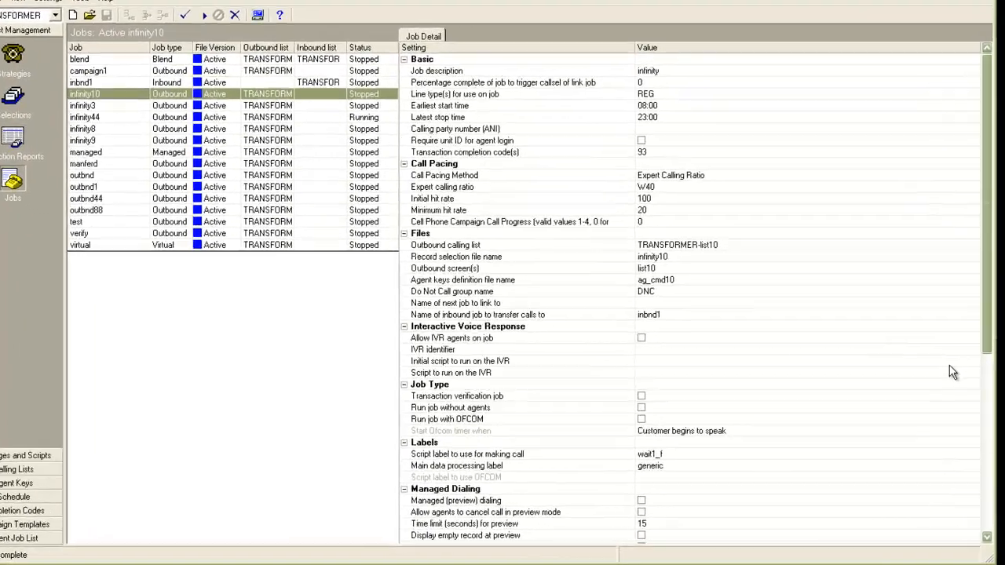
Scroll through the infinity10 job's detail settings.
scroll("down", 3)
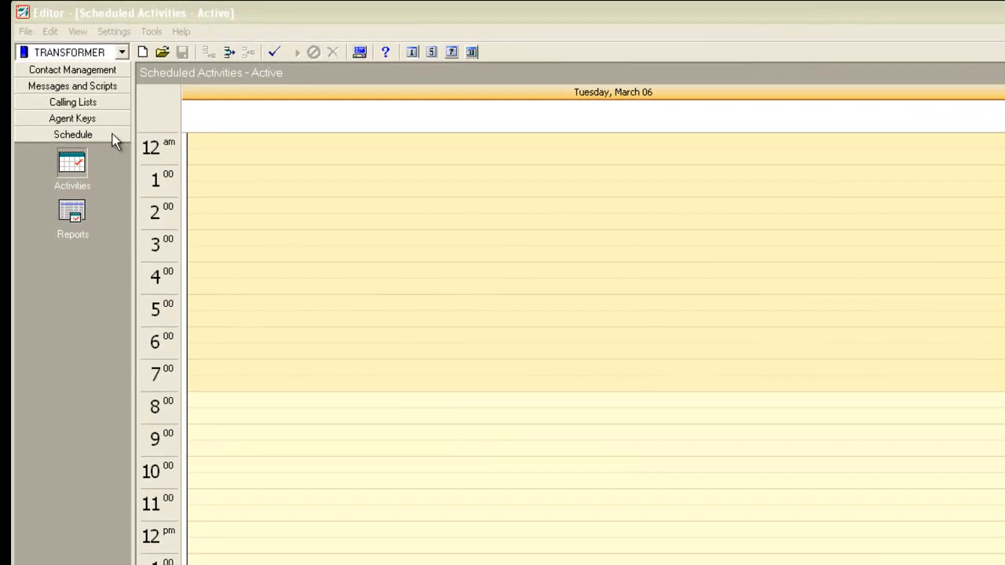
mouse_move(76, 165)
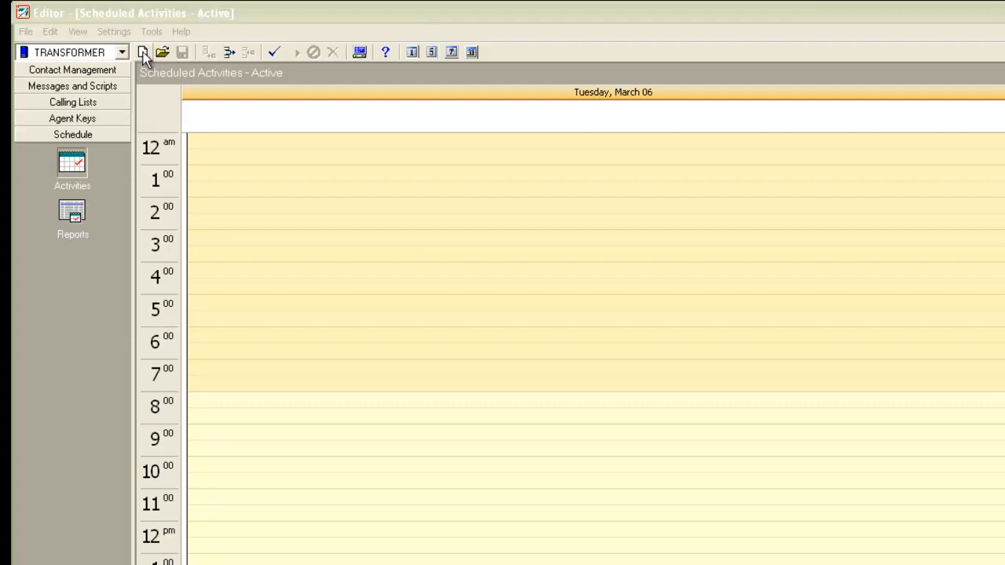
Start a new scheduled activity and advance past the wizard's welcome page.
left_click(145, 52)
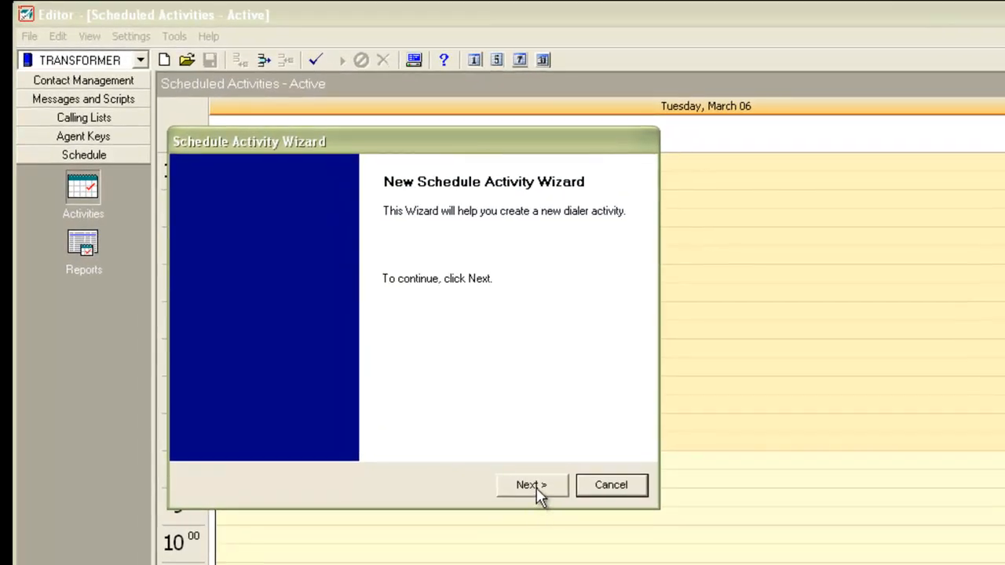
left_click(532, 484)
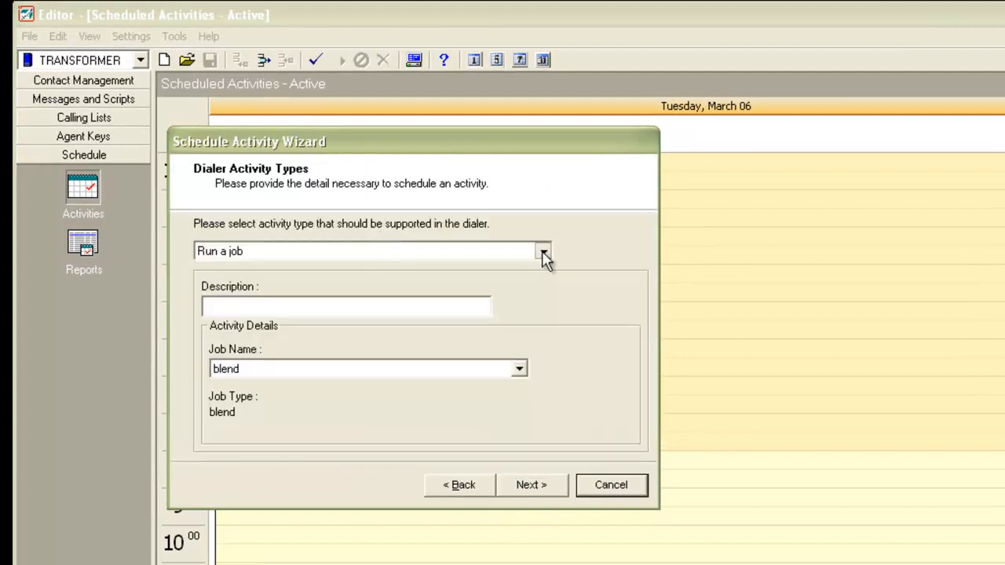
Define a File Transfer download of list10 described 'first download for list10'.
left_click(542, 250)
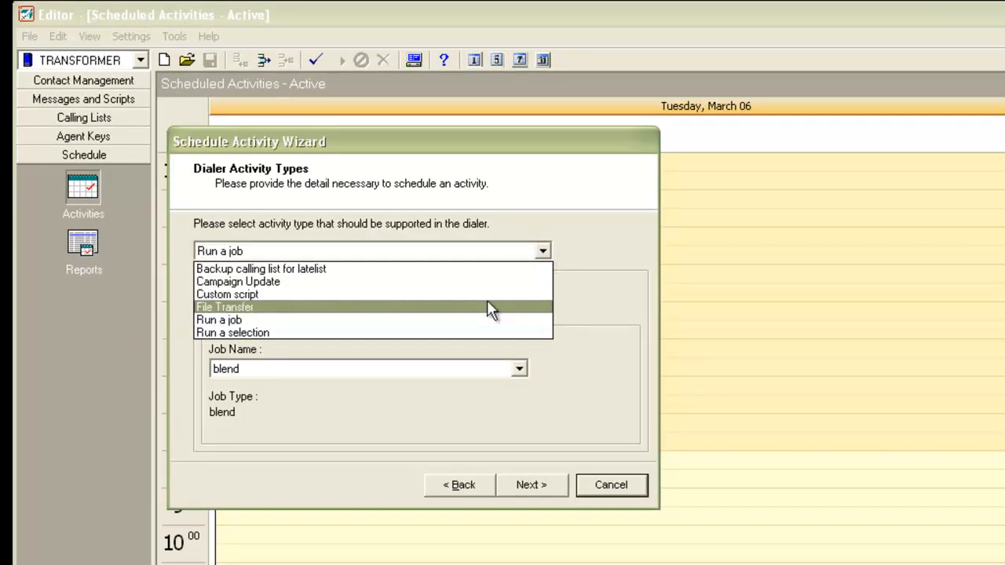
left_click(225, 307)
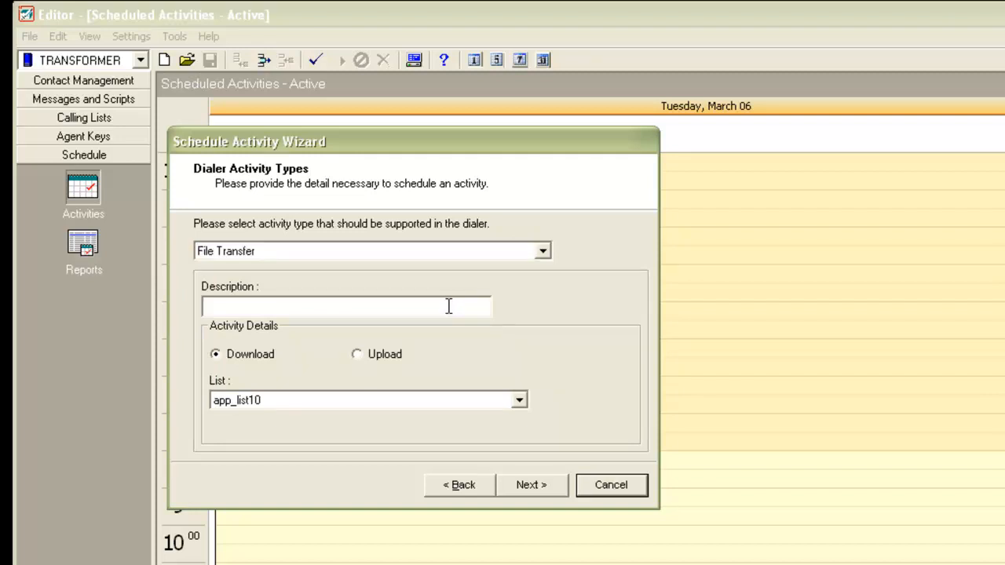
type("first download")
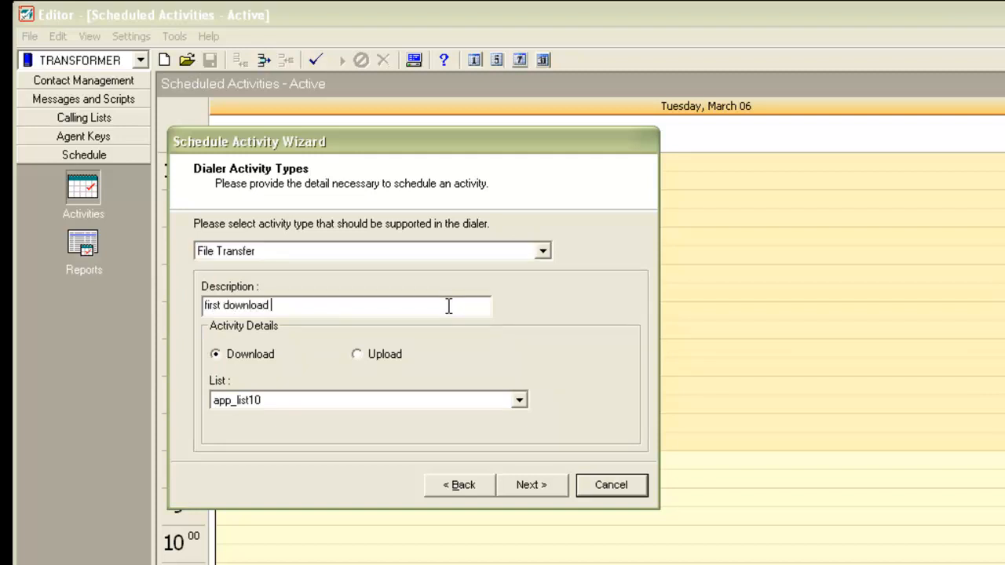
type("for list10")
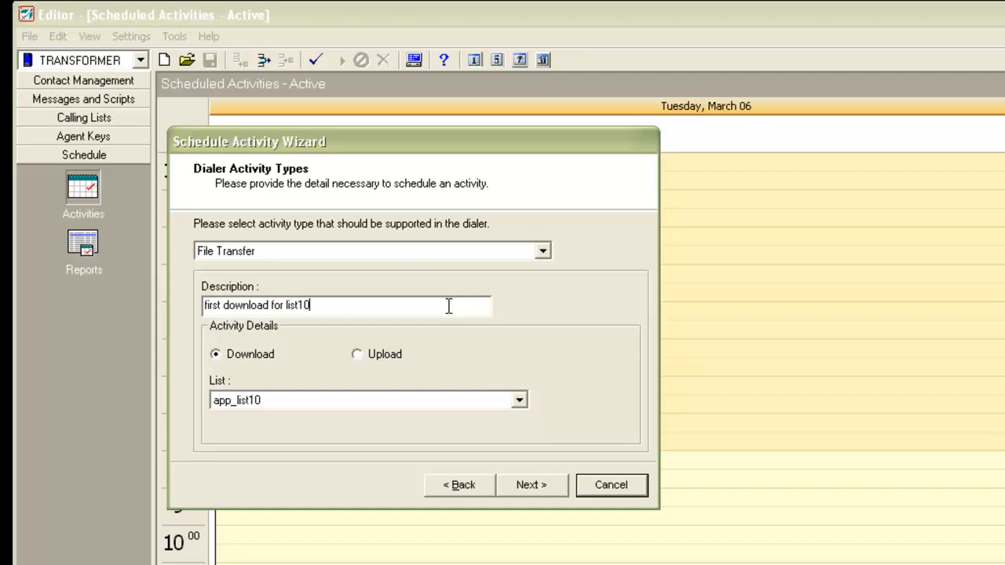
mouse_move(247, 375)
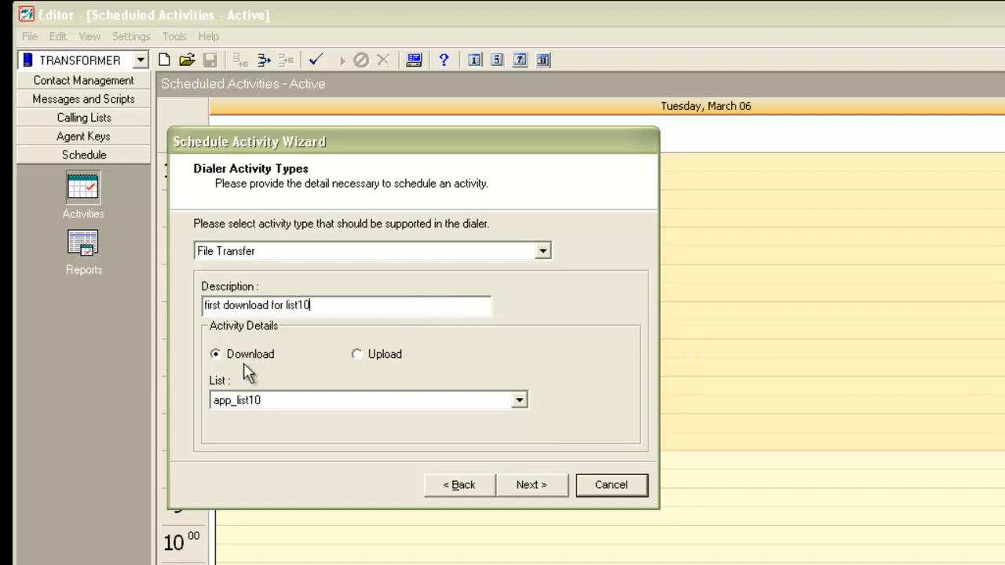
mouse_move(247, 368)
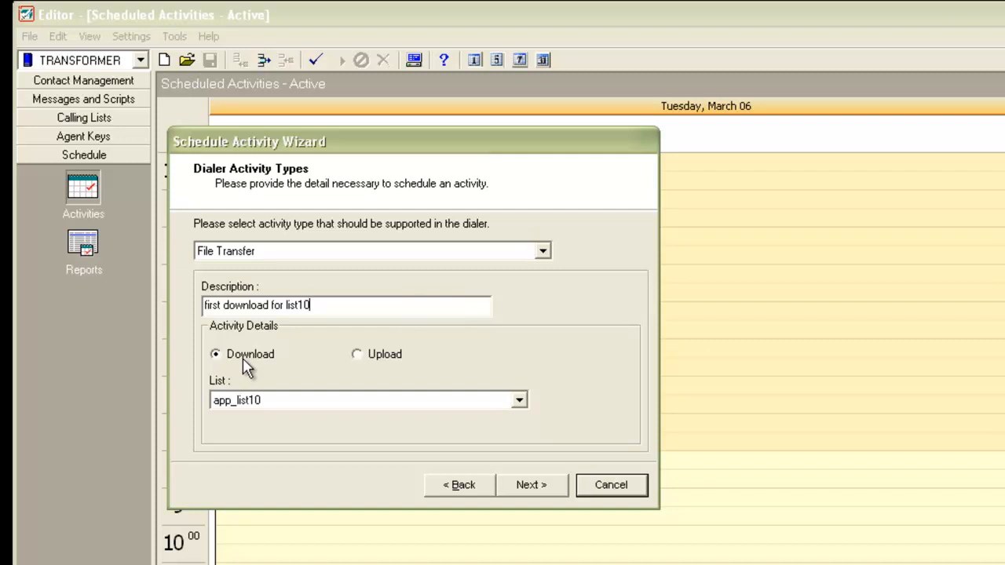
left_click(519, 400)
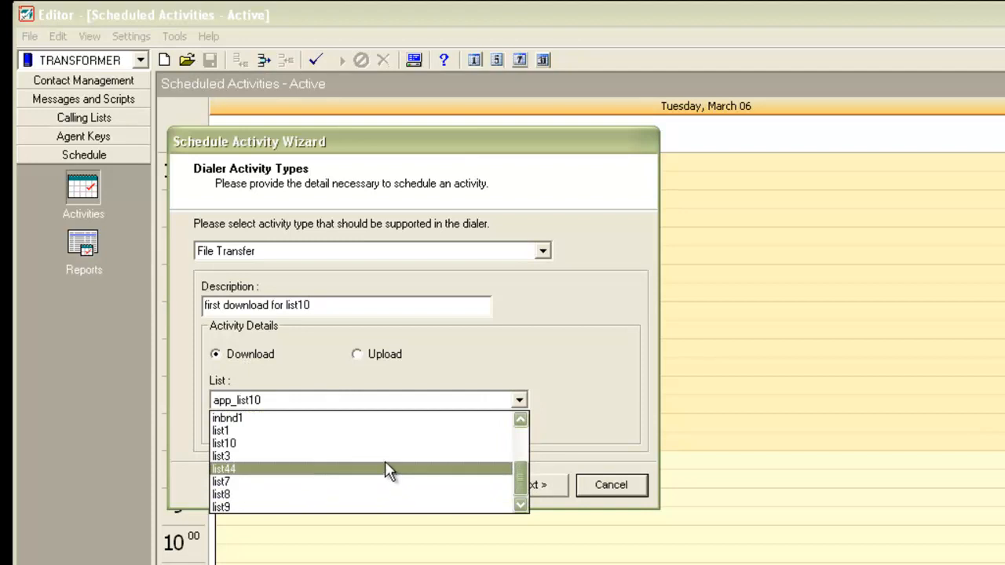
left_click(224, 443)
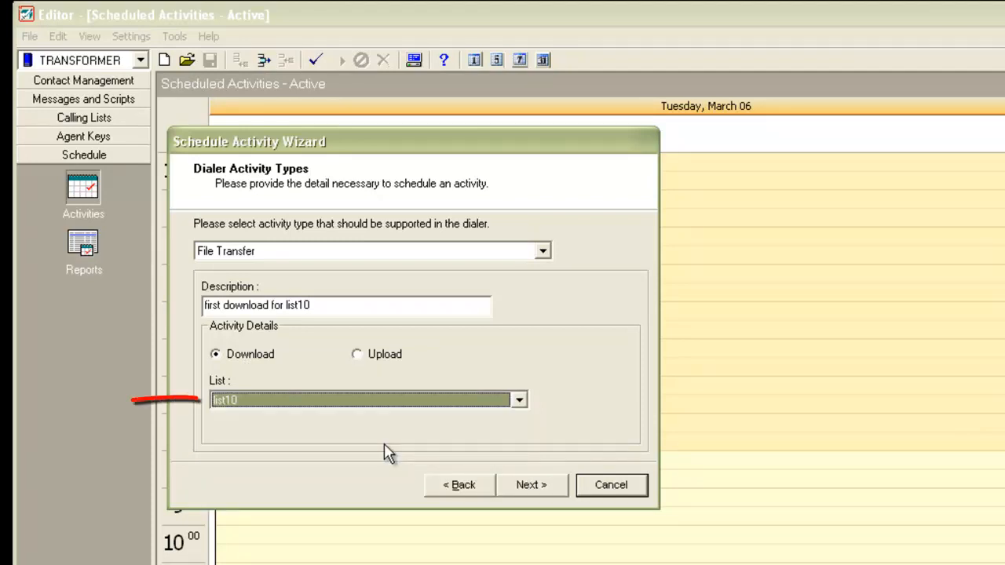
mouse_move(385, 414)
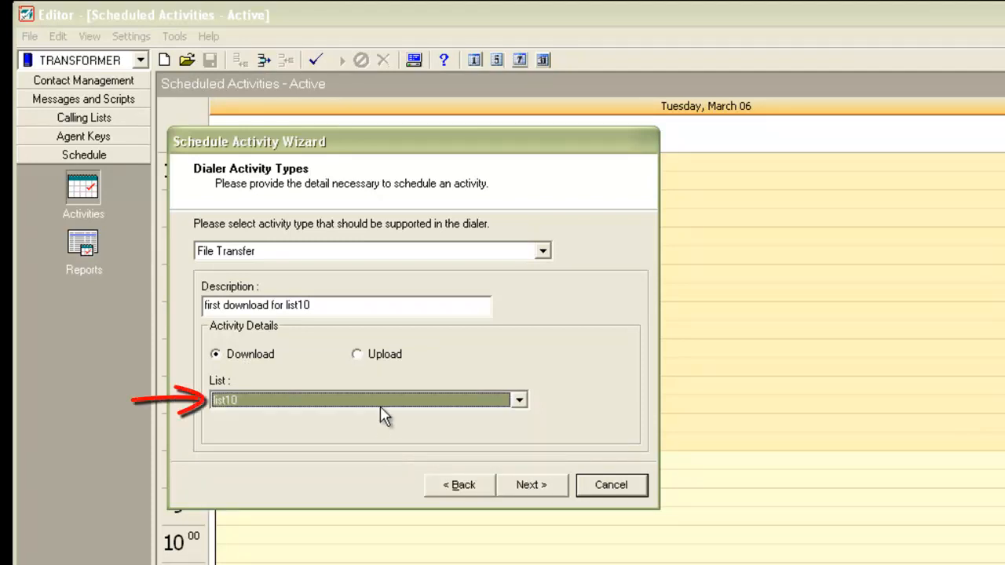
mouse_move(379, 414)
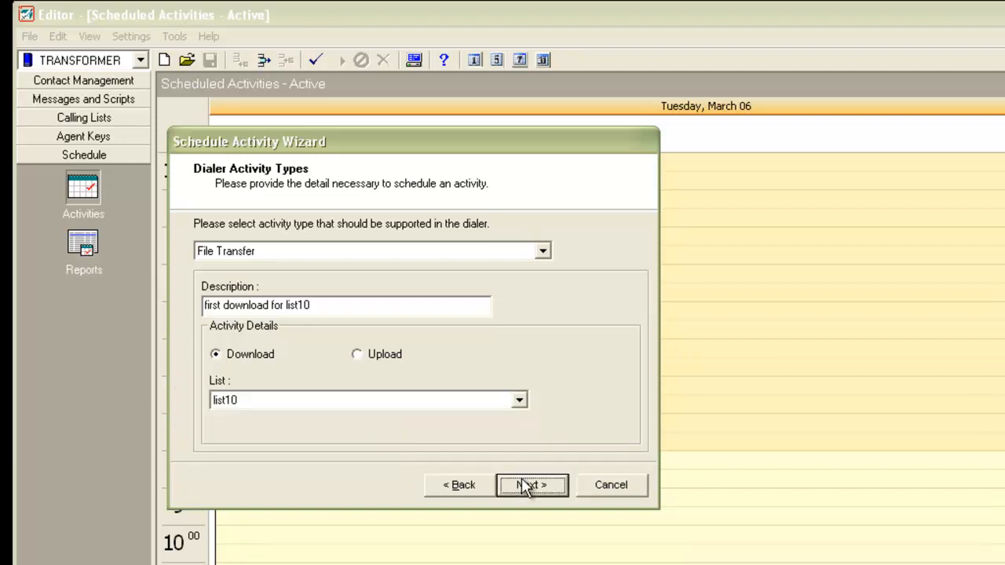
left_click(532, 484)
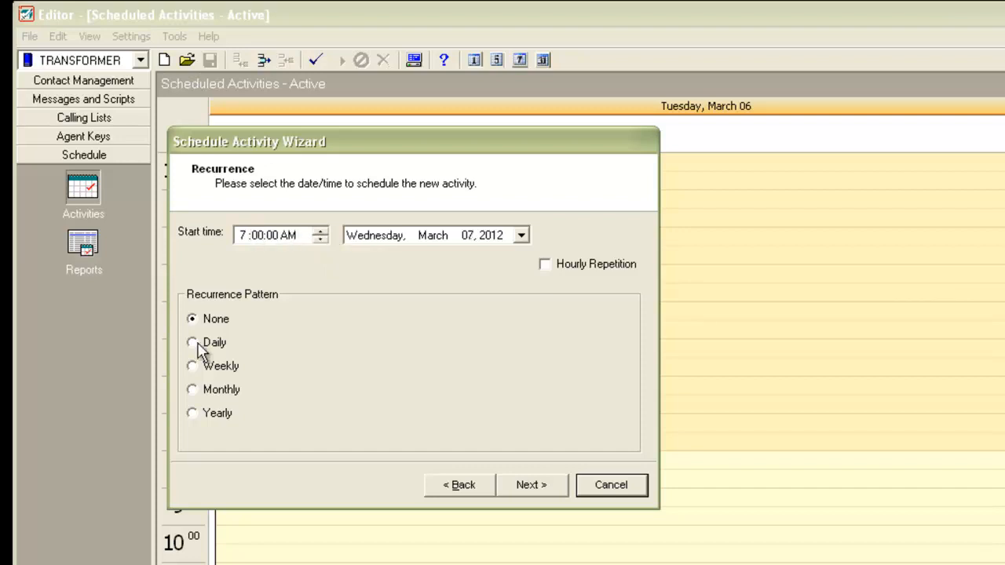
Set the first list10 download to recur every day and finish the activity.
left_click(191, 342)
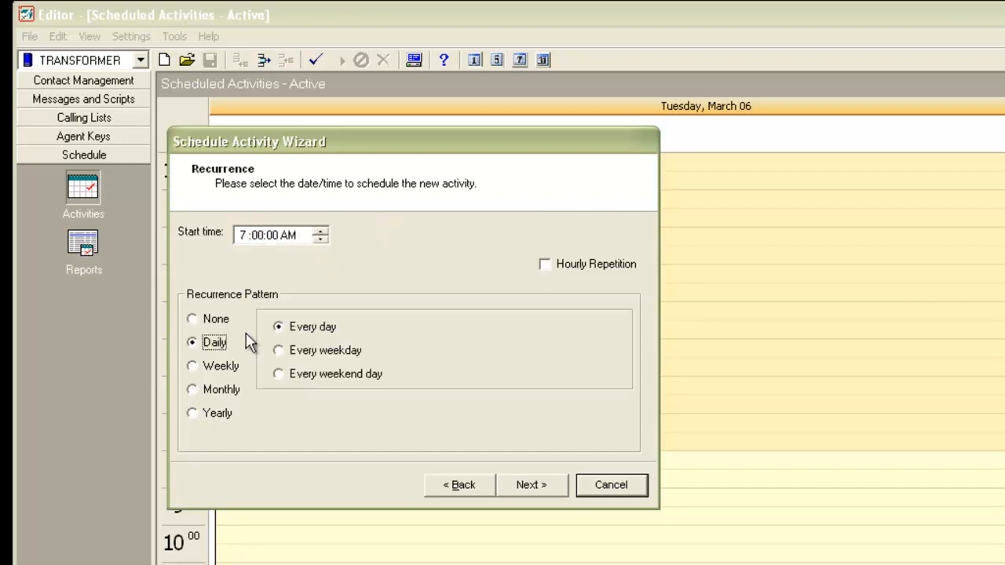
left_click(531, 485)
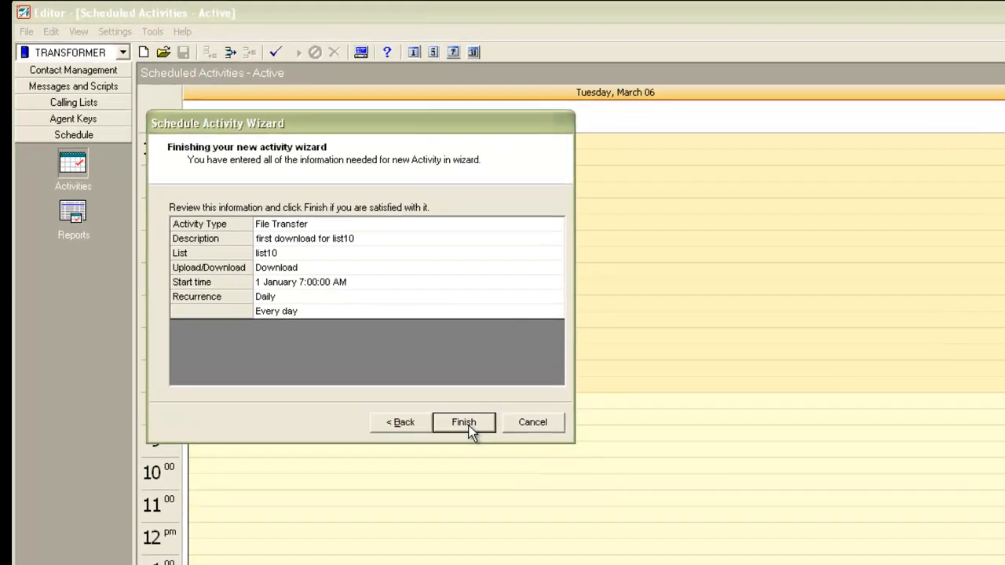
left_click(463, 421)
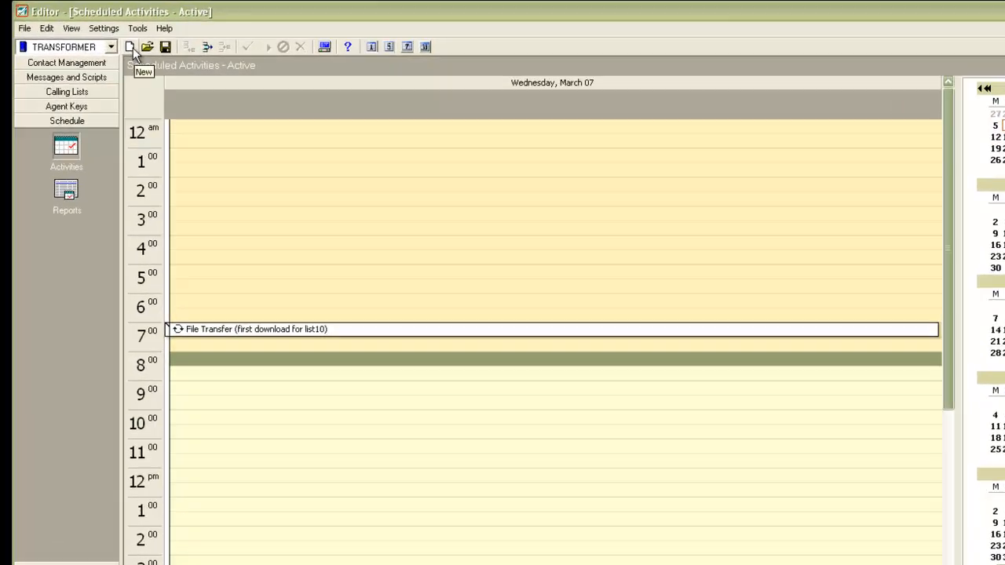
Create a new File Transfer activity described 'infinity download for list10'.
left_click(130, 46)
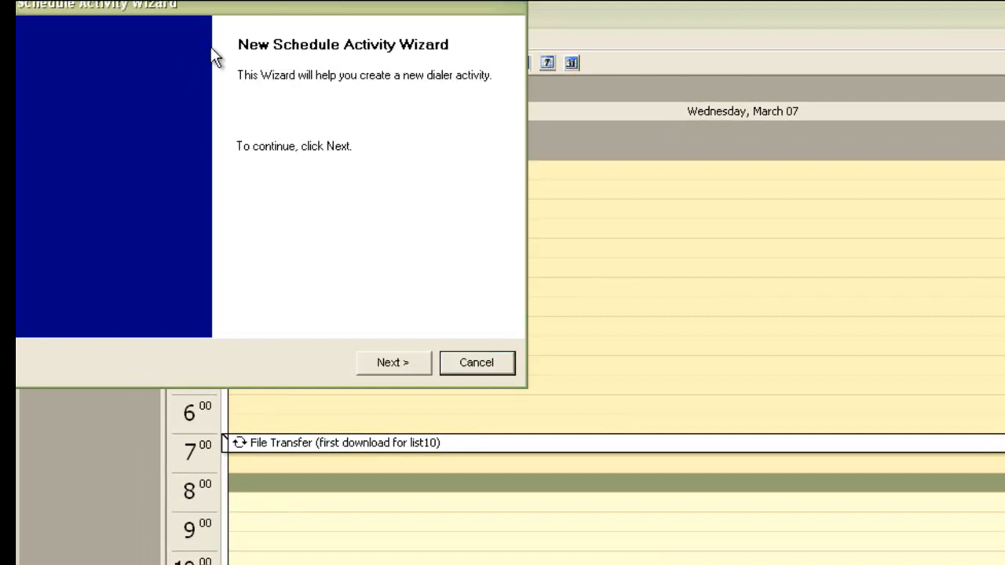
left_click(393, 362)
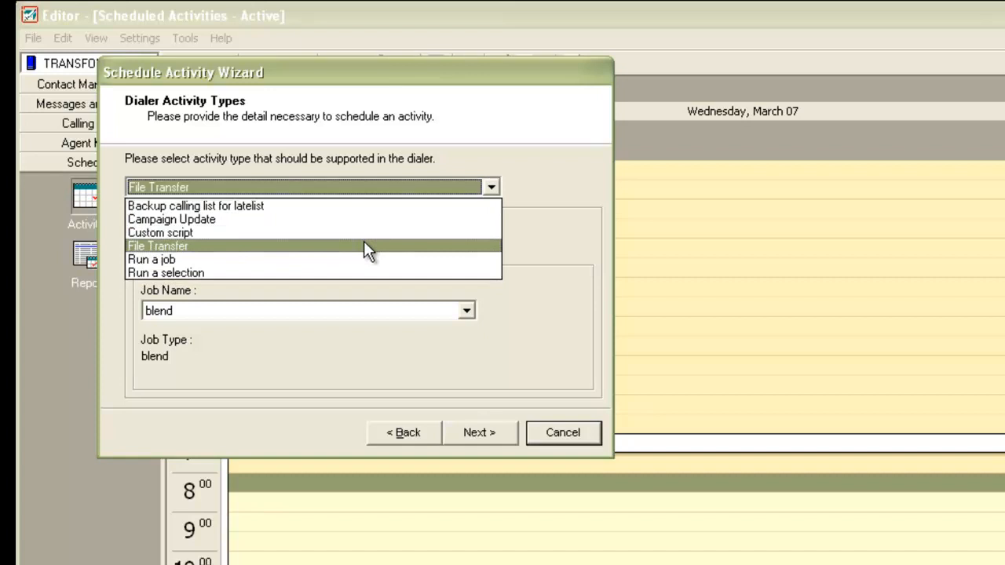
left_click(157, 245)
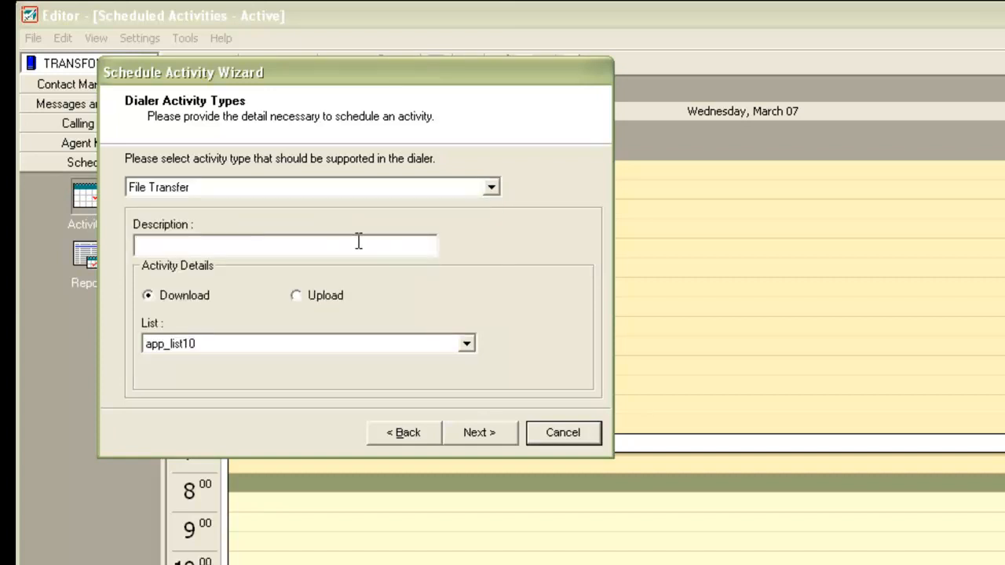
left_click(283, 243)
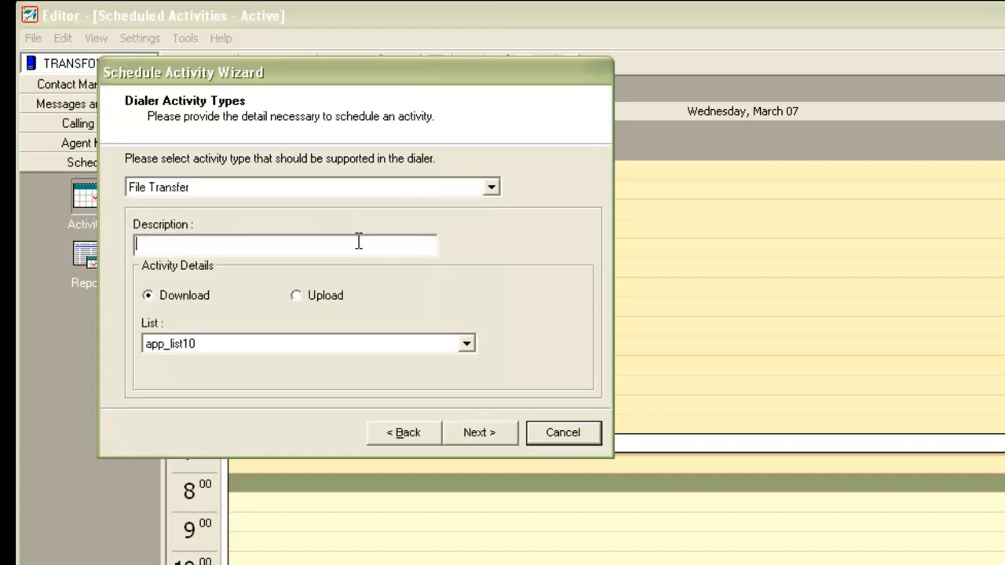
type("infinity downlo")
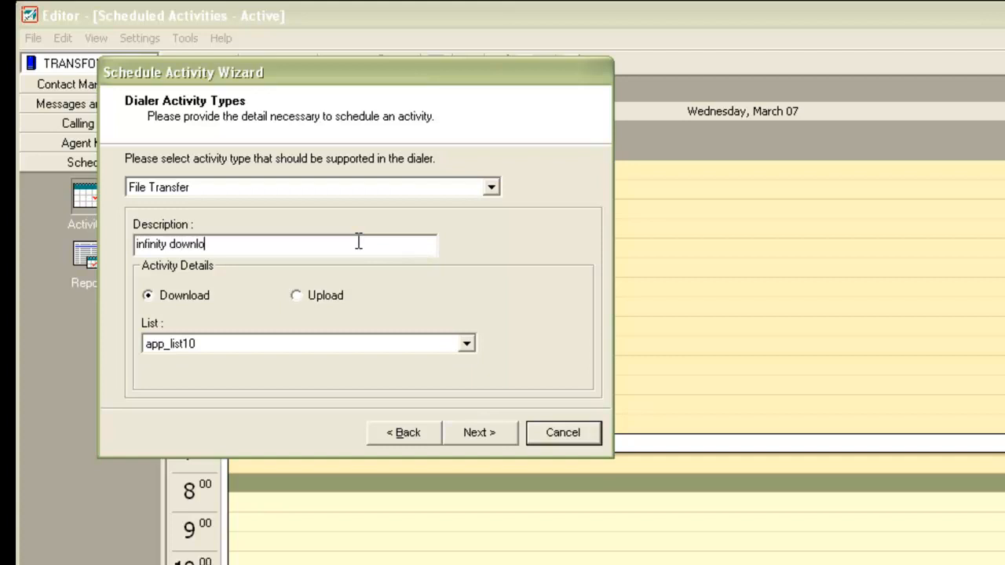
type("ad for list")
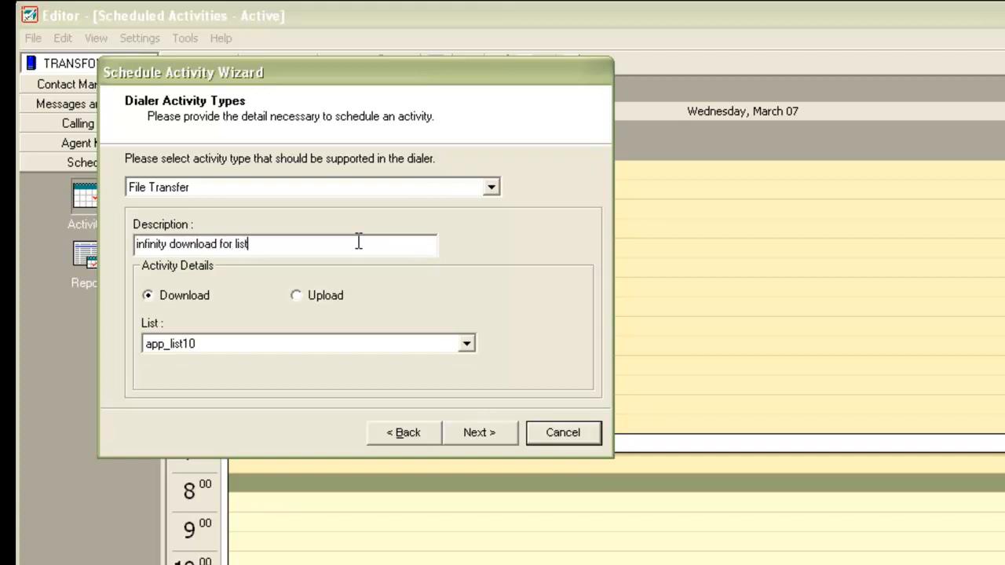
type("10")
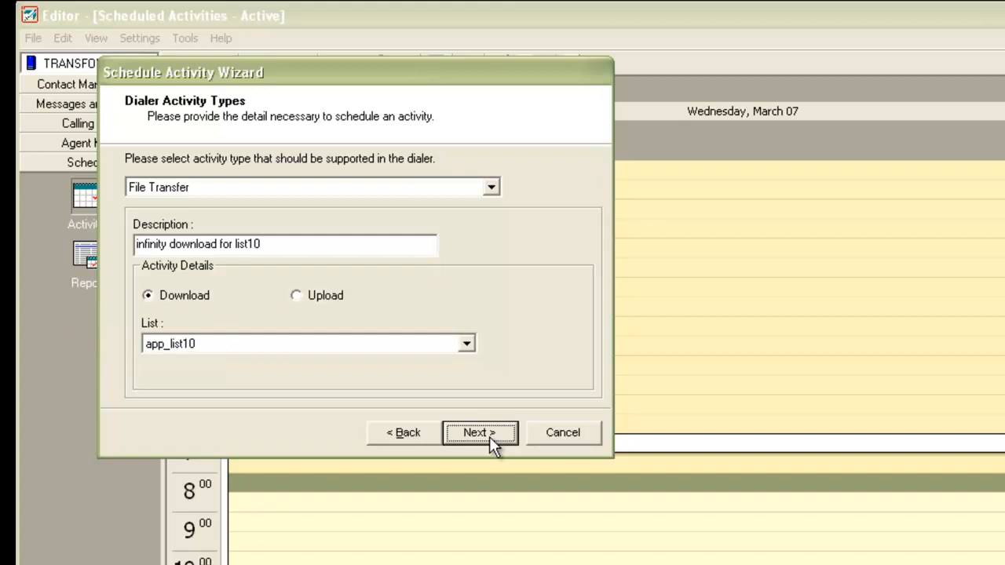
Set daily recurrence with hourly repetition every 01 hours, ending at 9:00.
left_click(479, 432)
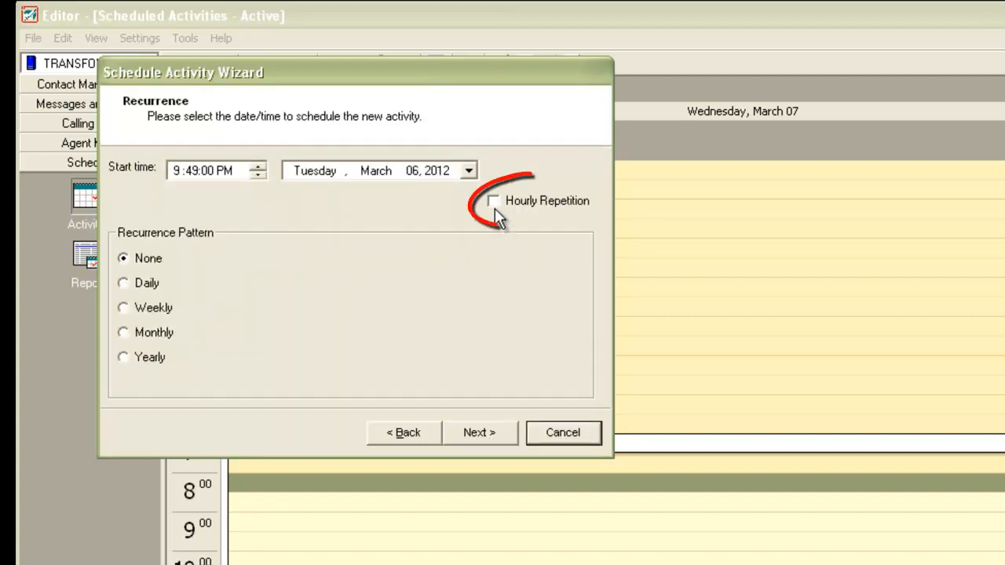
mouse_move(496, 212)
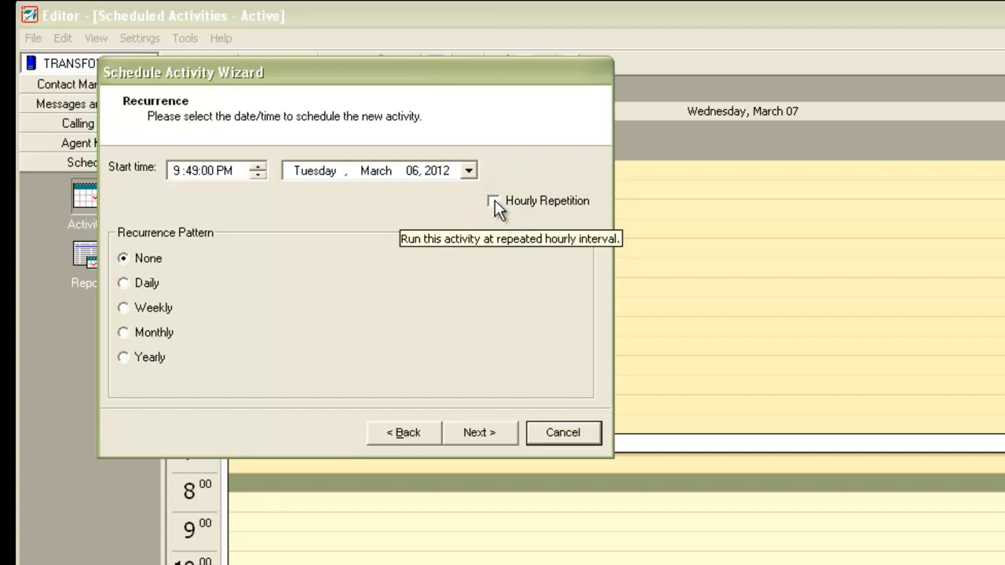
left_click(492, 201)
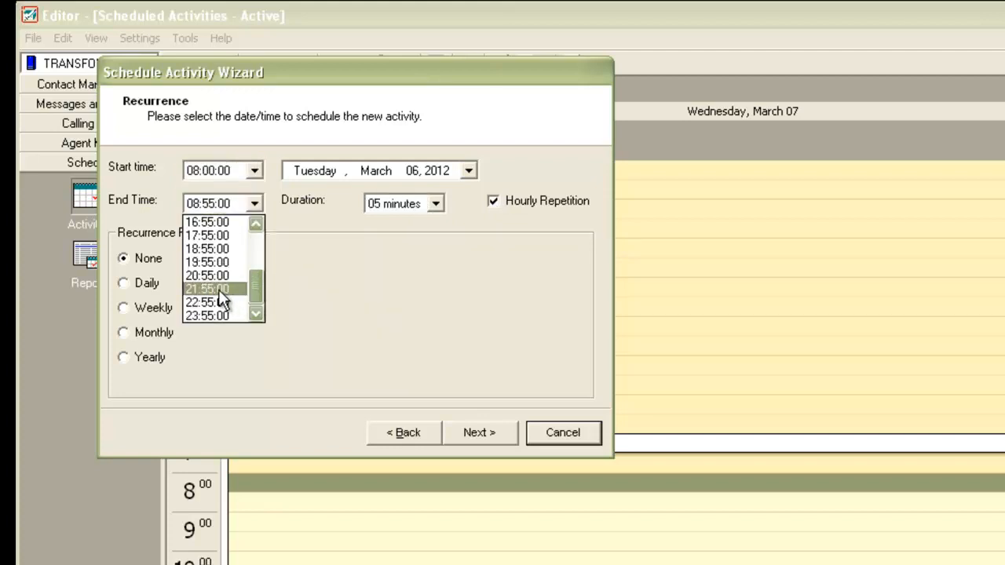
left_click(207, 275)
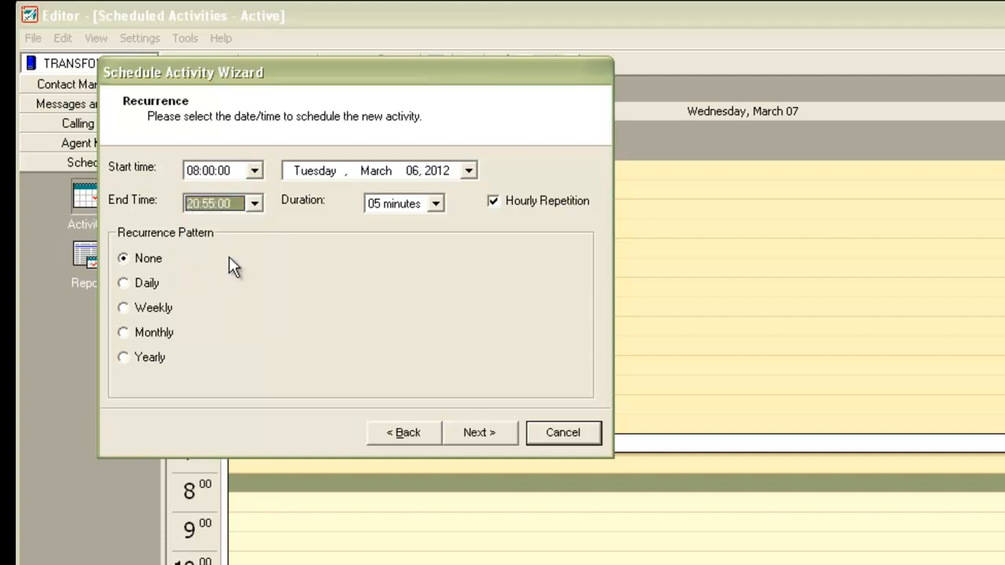
left_click(435, 204)
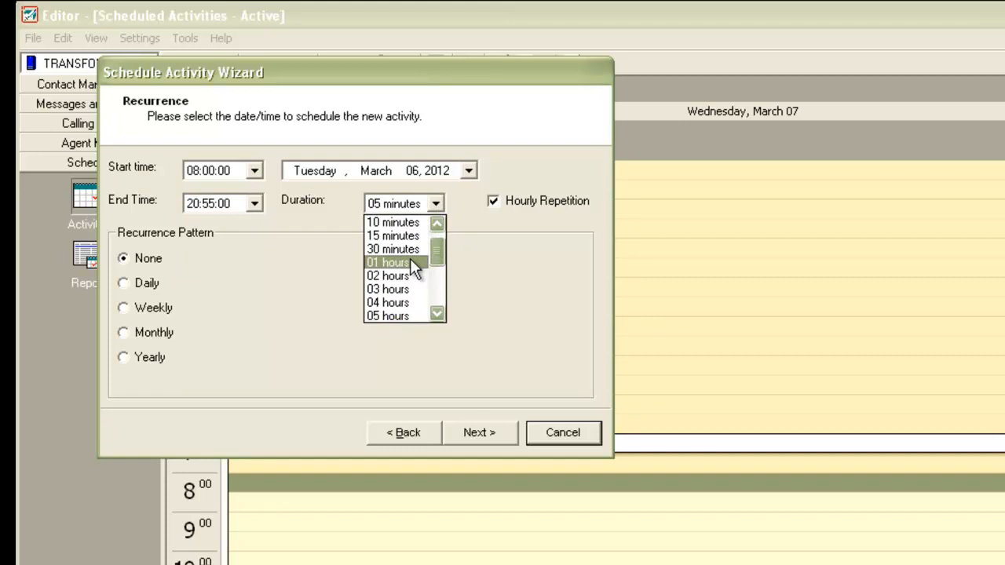
left_click(387, 262)
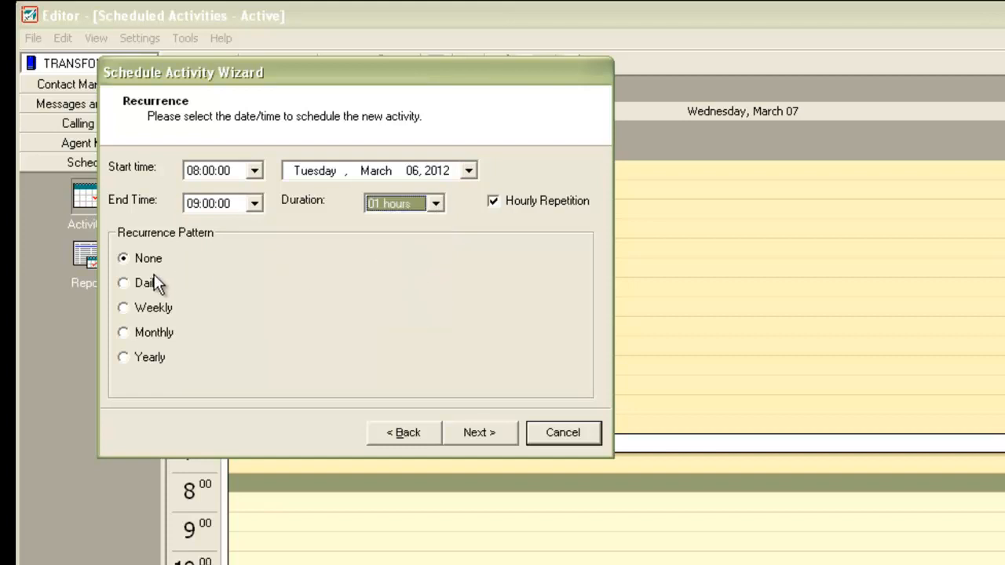
left_click(123, 282)
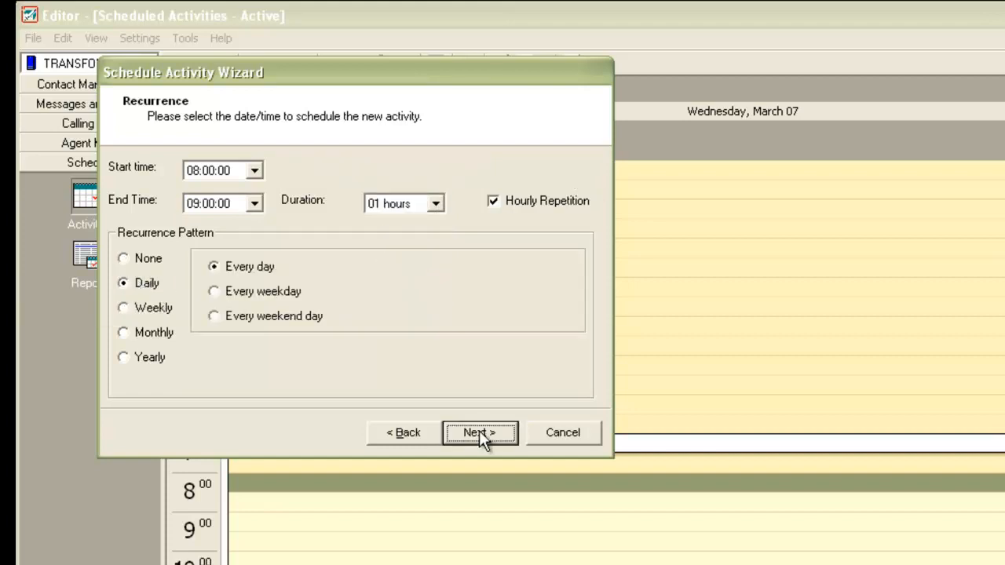
left_click(480, 432)
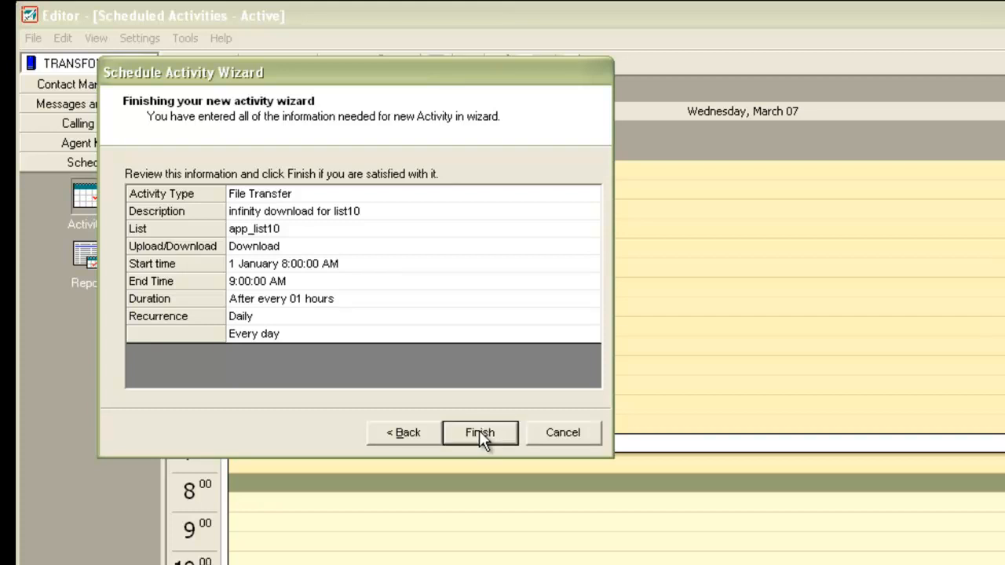
Finish the wizard to place the infinity download at 8:00 on the calendar.
left_click(479, 433)
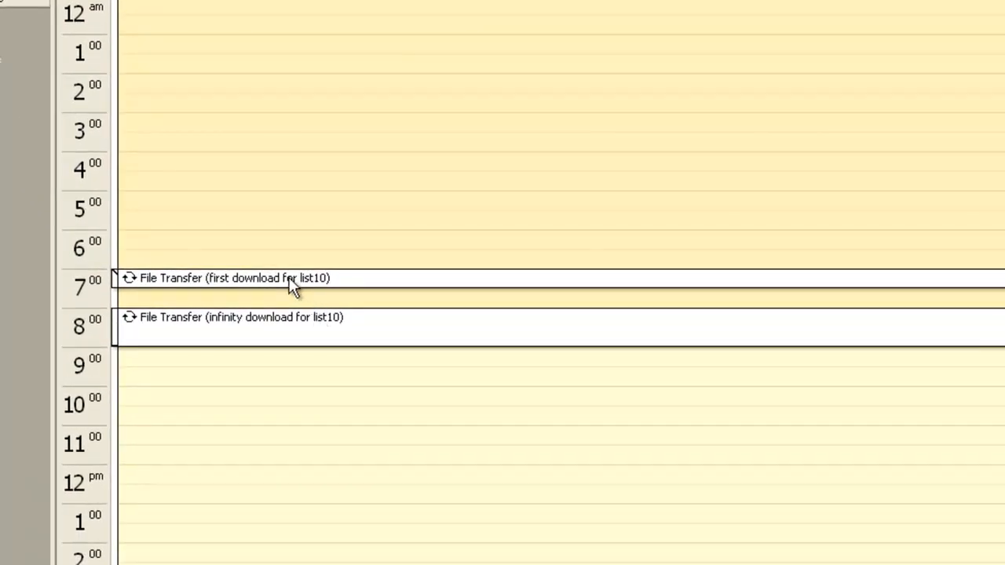
mouse_move(333, 290)
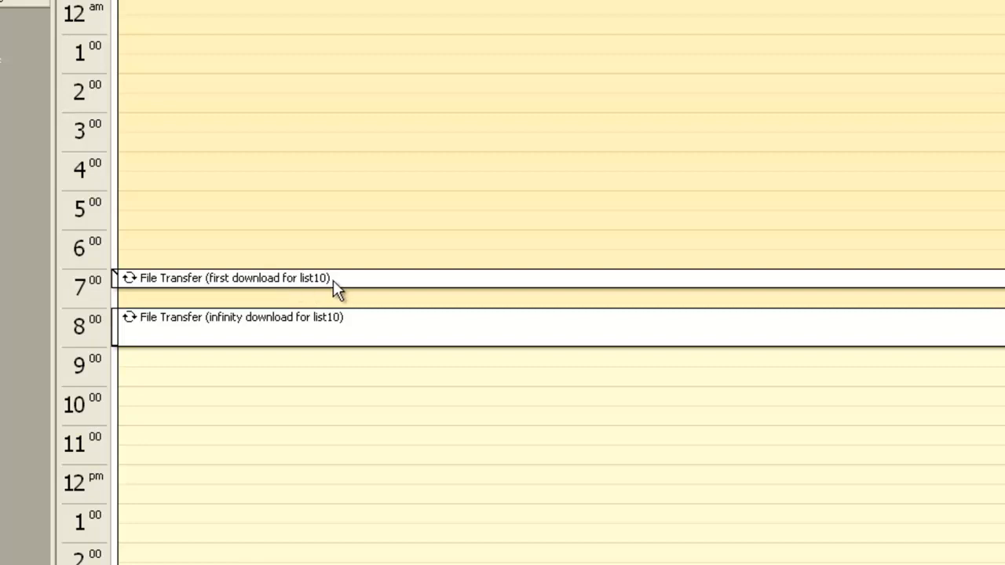
mouse_move(324, 328)
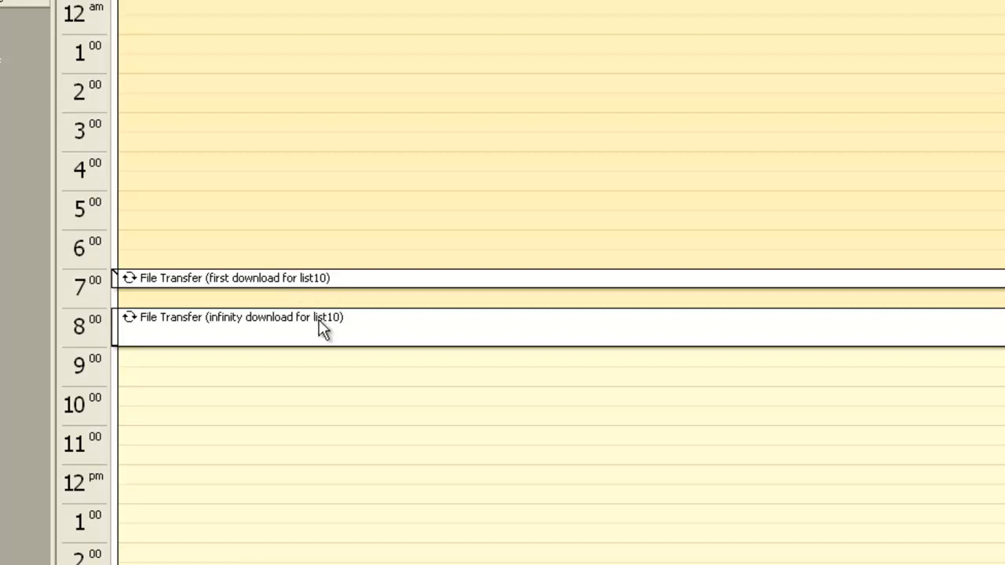